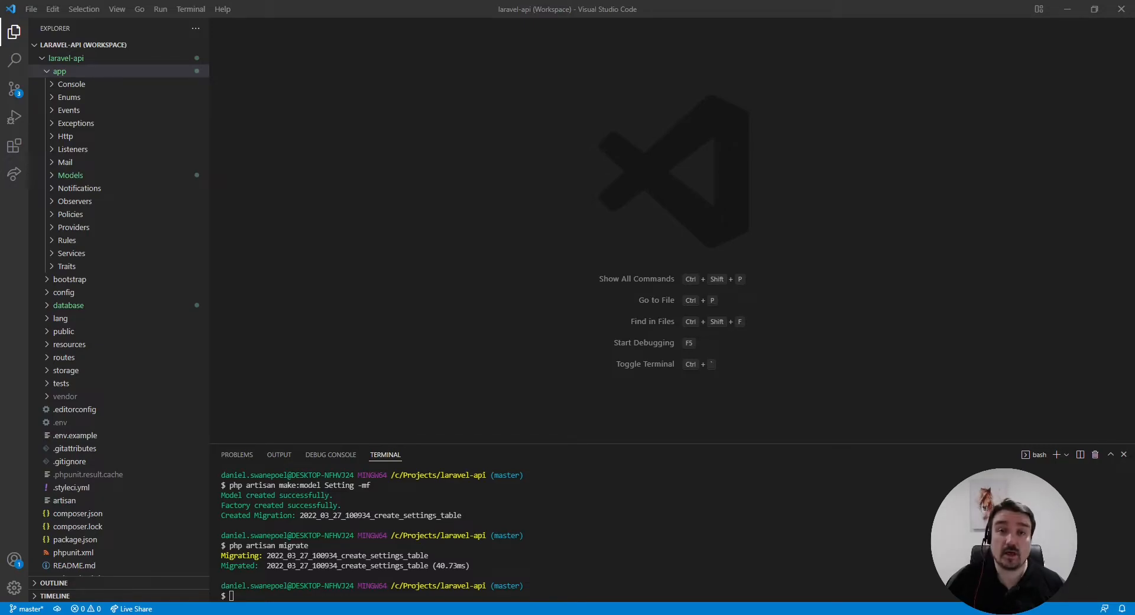
Review the settings migration, then show Setting.php with key and value as fillable fields
{"action": "left_click", "coordinate": [69, 305]}
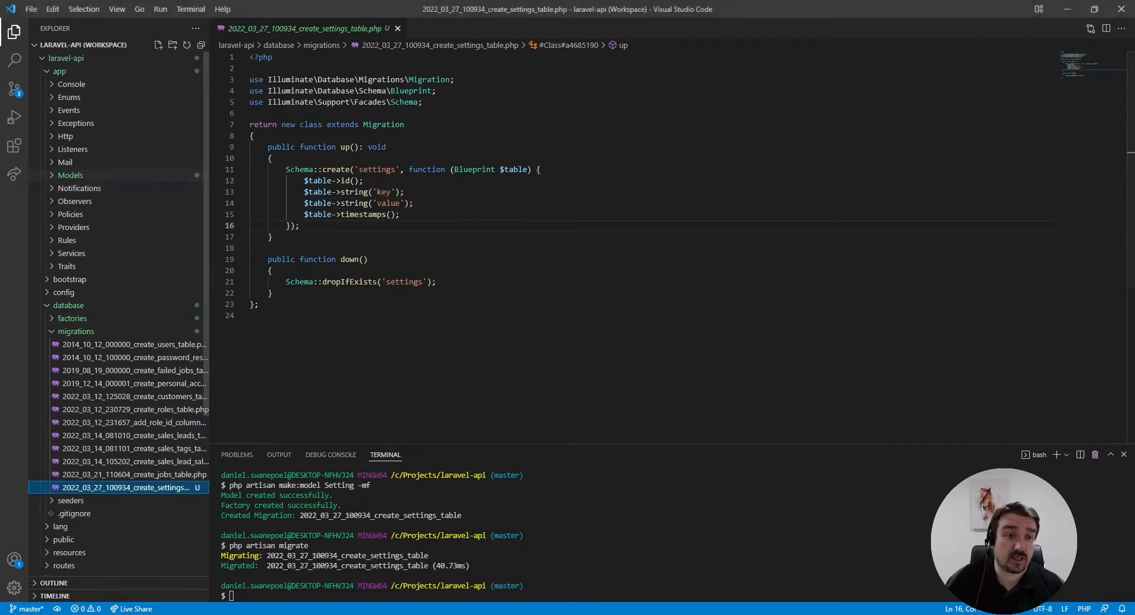
{"action": "left_click", "coordinate": [82, 240]}
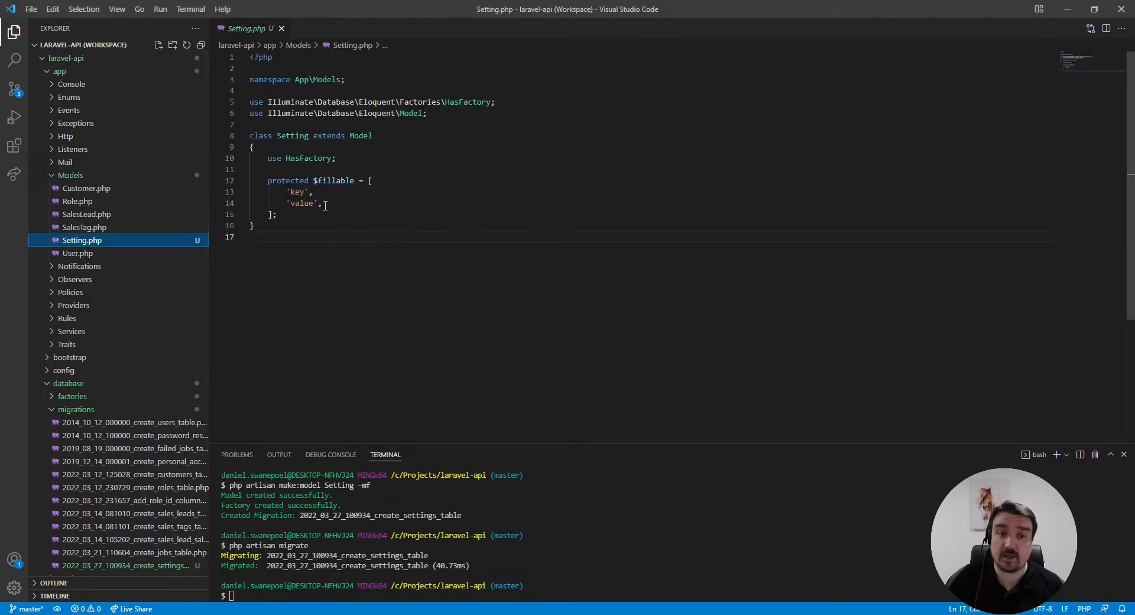
{"action": "left_click_drag", "start_coordinate": [290, 191], "coordinate": [322, 202]}
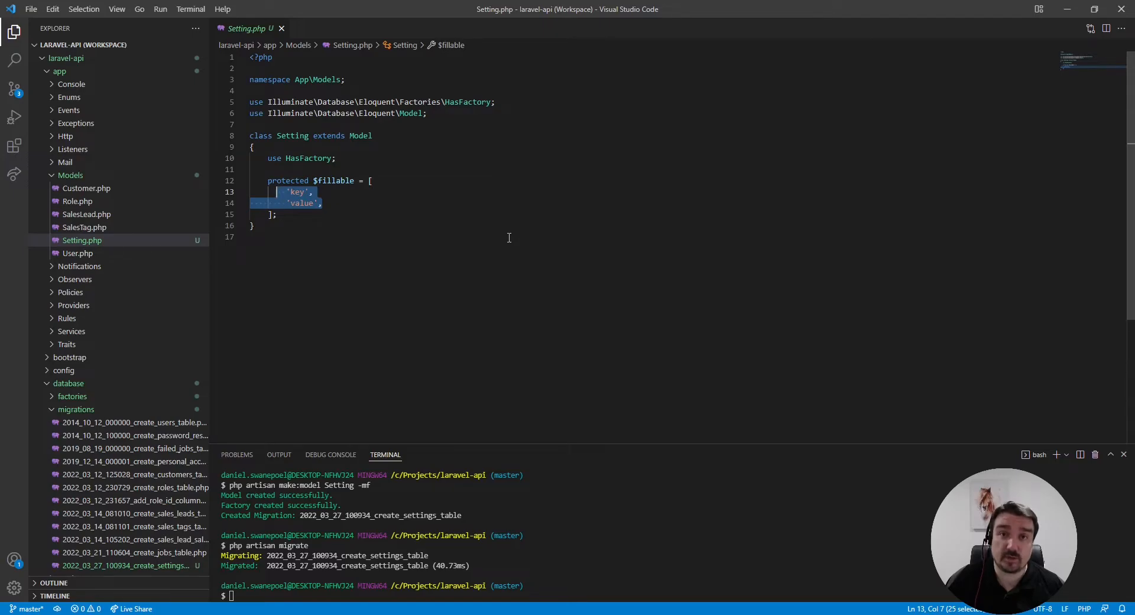
{"action": "key", "text": "Ctrl+f"}
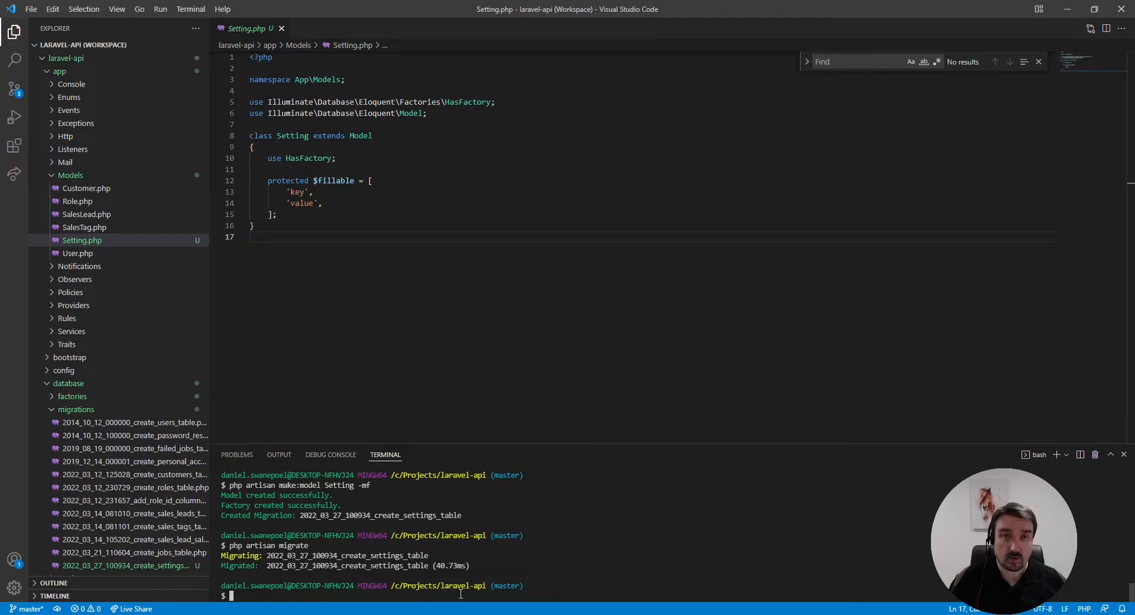
Run php artisan make:provider SettingServiceProvider in the terminal
{"action": "type", "text": "php artisan"}
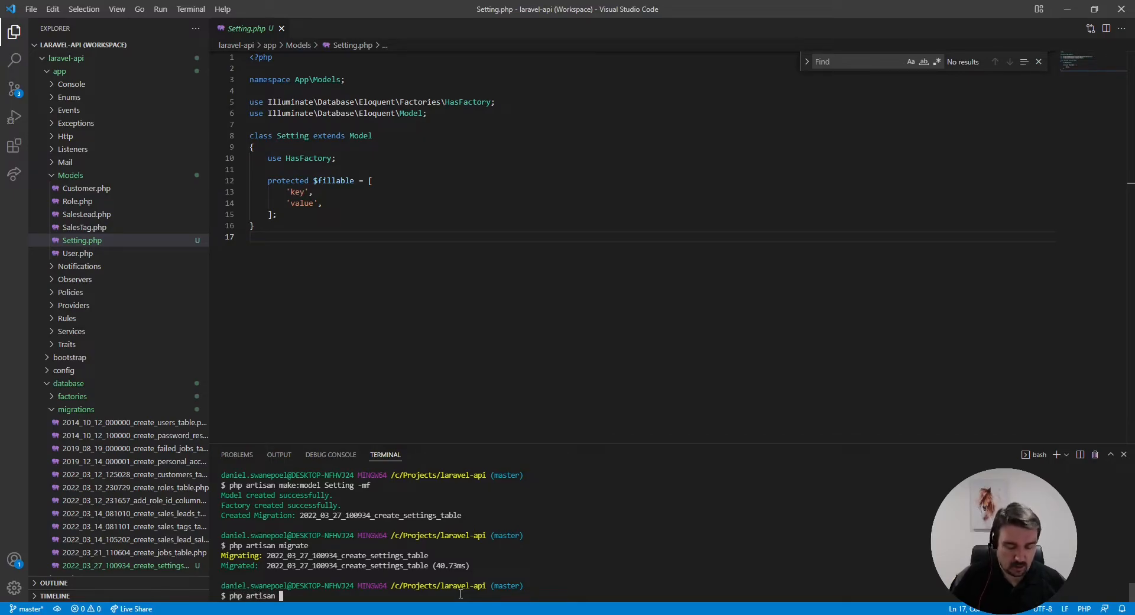
{"action": "type", "text": "make:"}
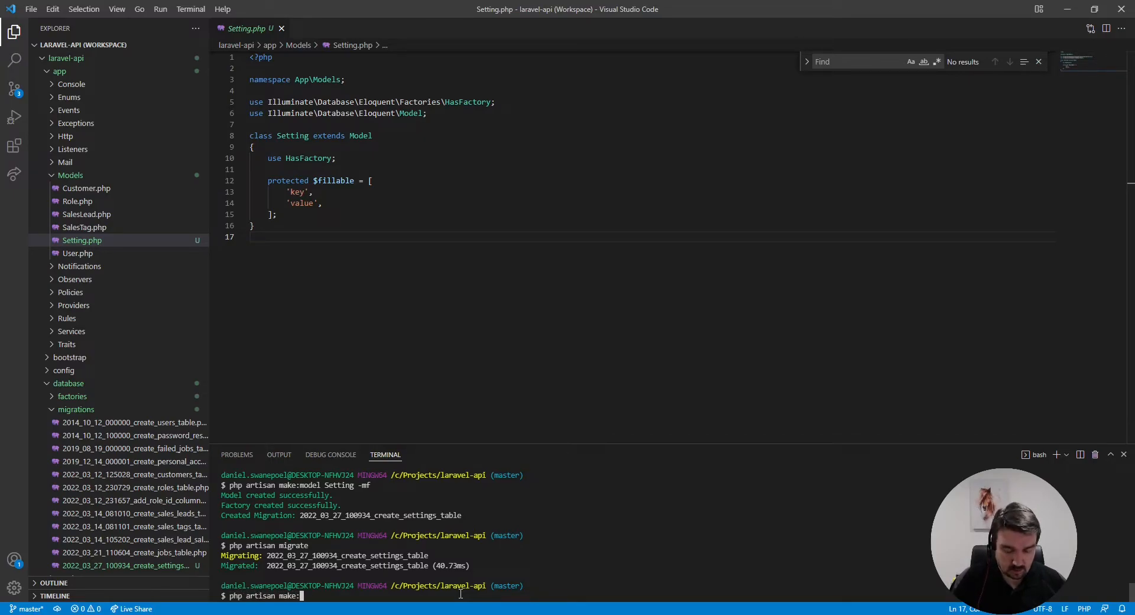
{"action": "type", "text": "provider"}
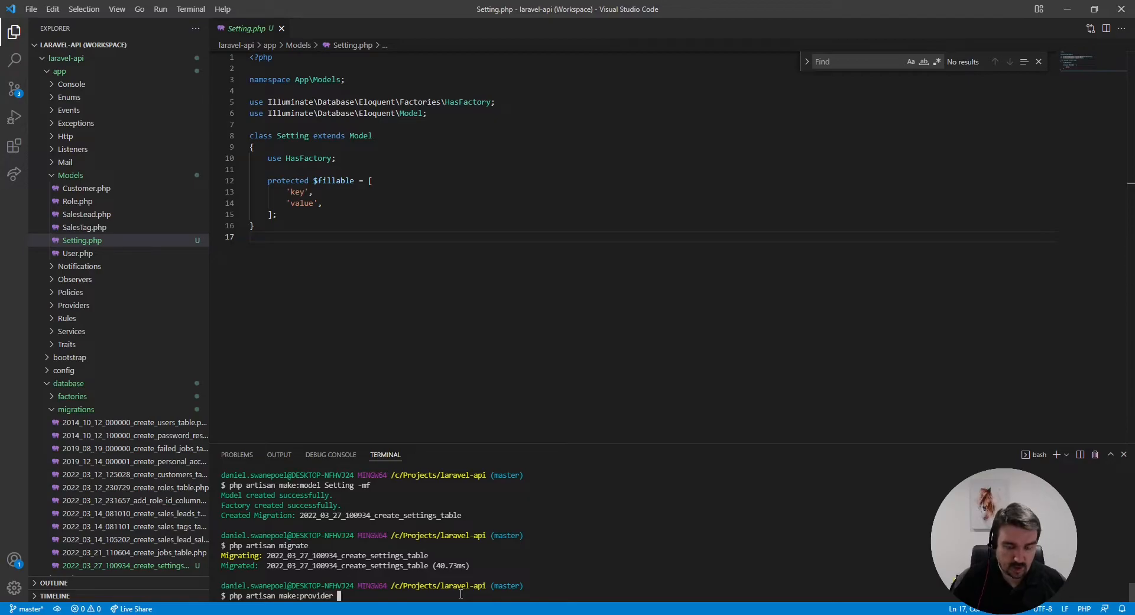
{"action": "type", "text": "SetttingSerivceProvider"}
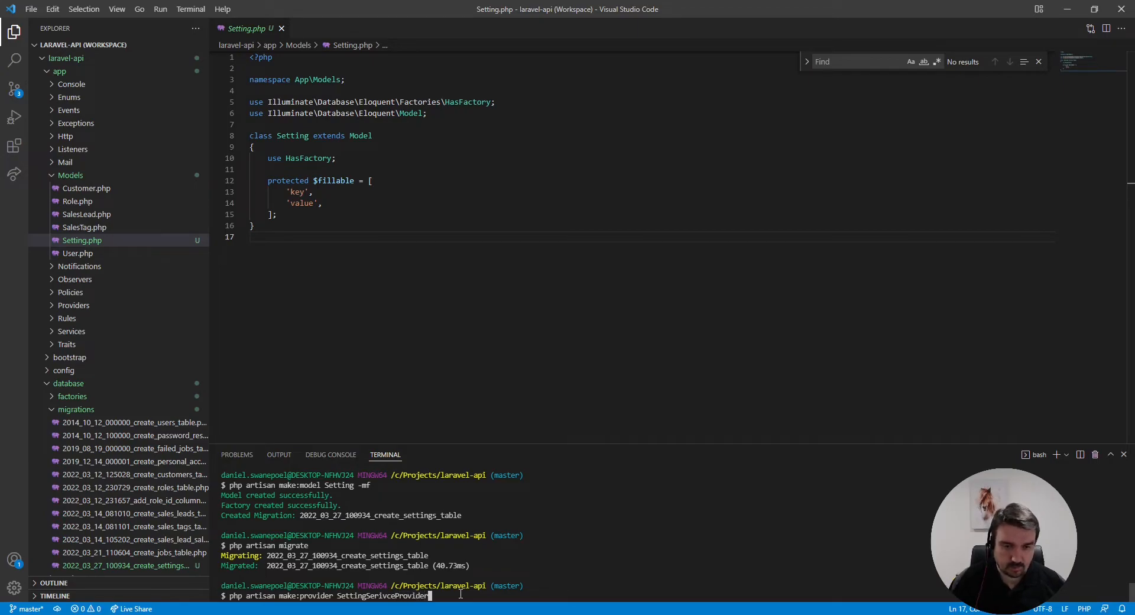
{"action": "key", "text": "Return"}
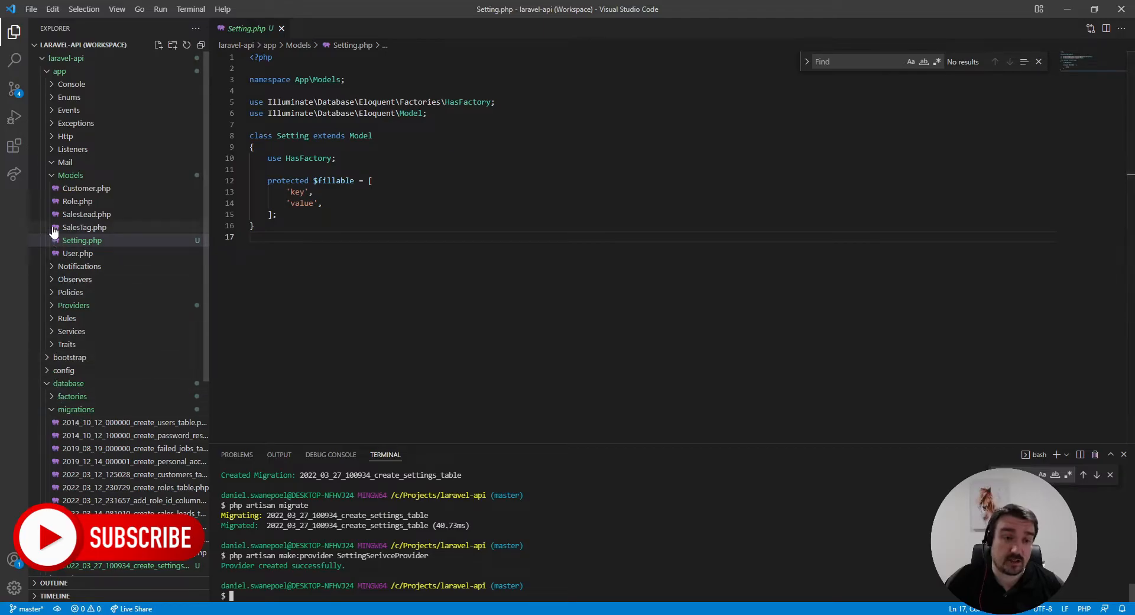
Locate the end of the providers array in config/app.php
{"action": "left_click", "coordinate": [63, 370]}
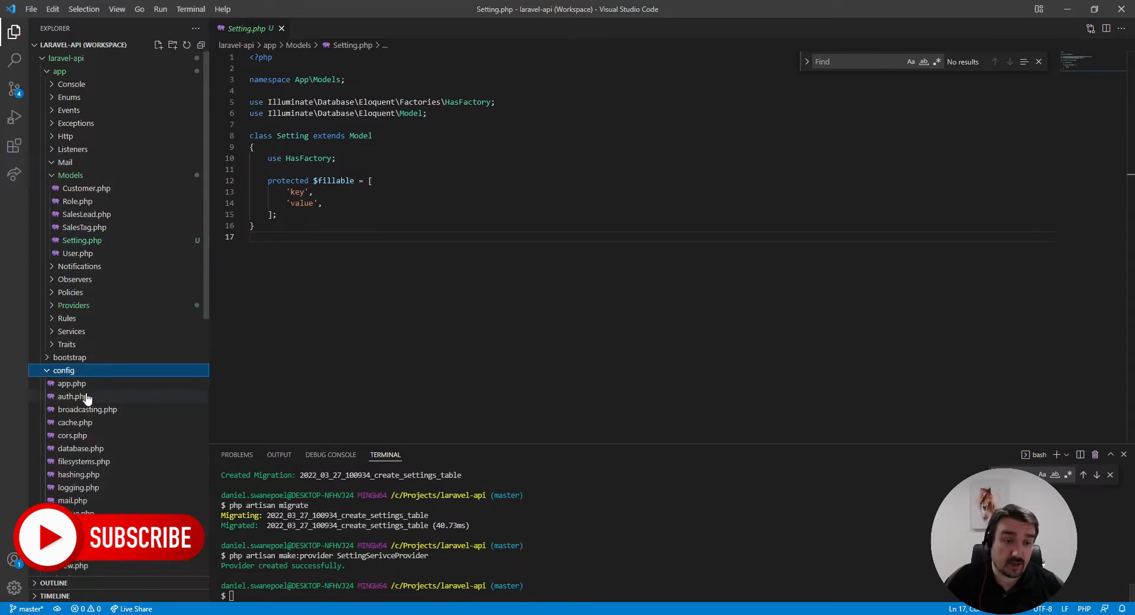
{"action": "left_click", "coordinate": [71, 382]}
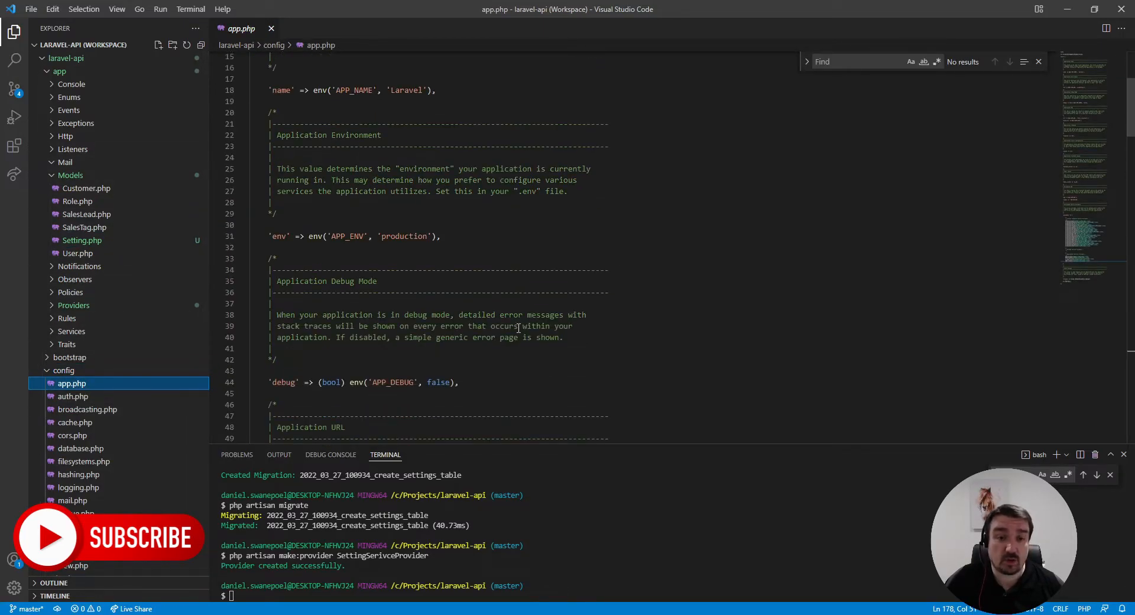
{"action": "scroll", "scroll_direction": "down", "scroll_amount": 3}
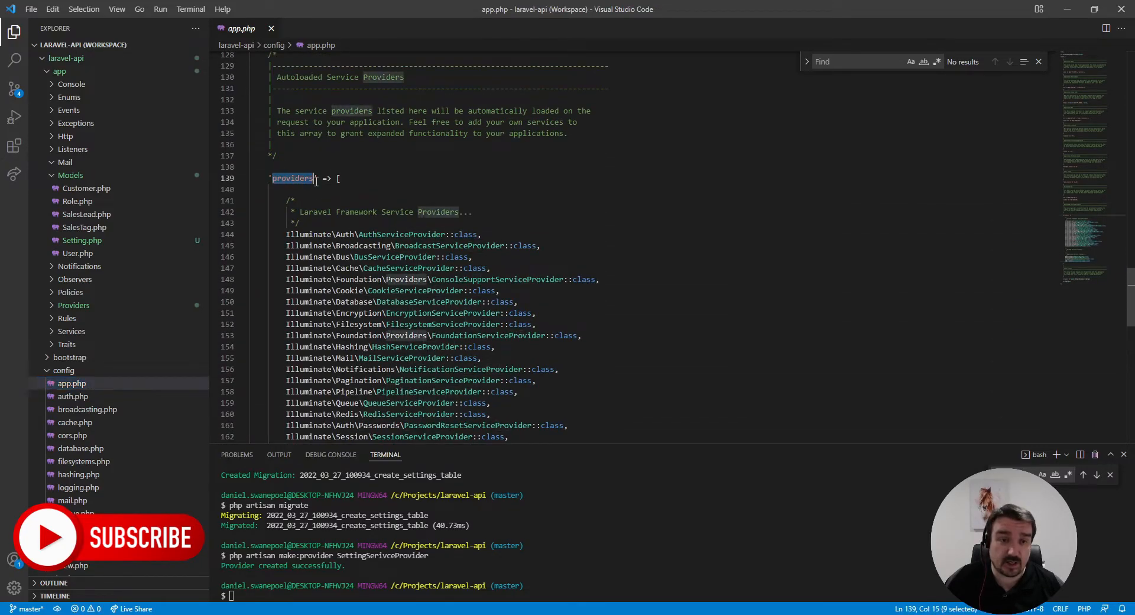
{"action": "scroll", "scroll_direction": "down", "scroll_amount": 3}
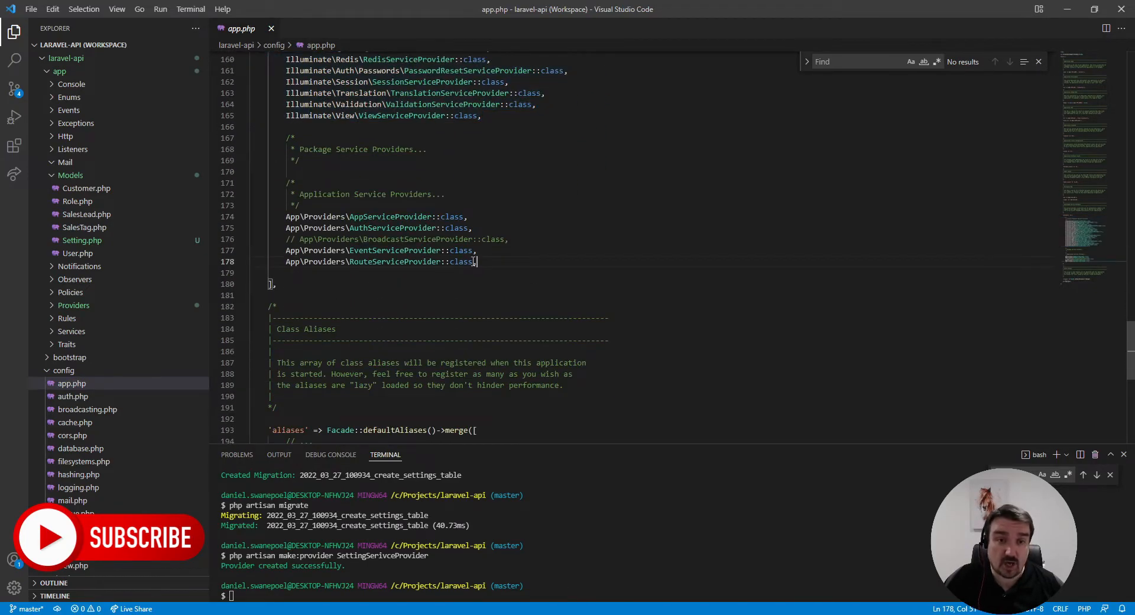
{"action": "left_click_drag", "start_coordinate": [476, 261], "coordinate": [286, 182]}
{"action": "type", "text": "/"}
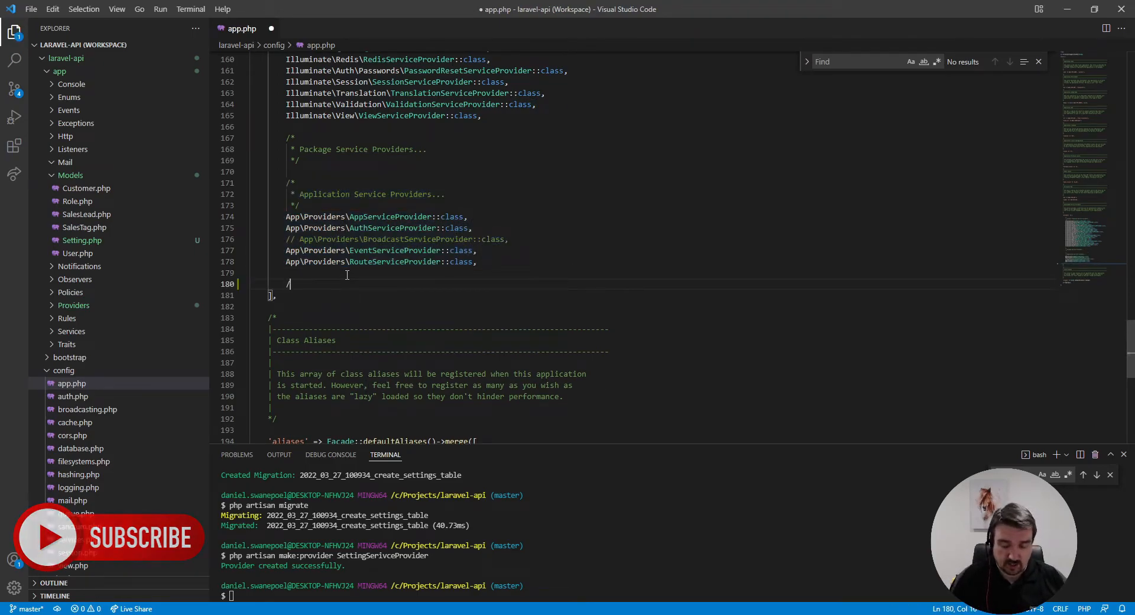
Add a /** Custom Service Providers */ comment and App\Providers\SettingServiceProvider::class
{"action": "type", "text": "** Custom */"}
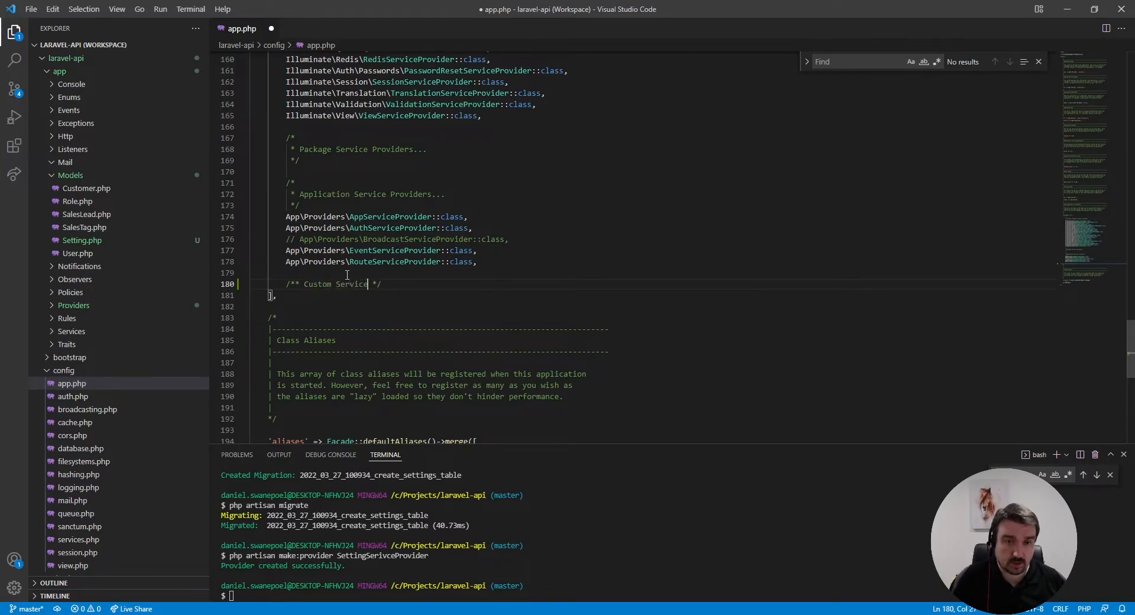
{"action": "type", "text": "Provider"}
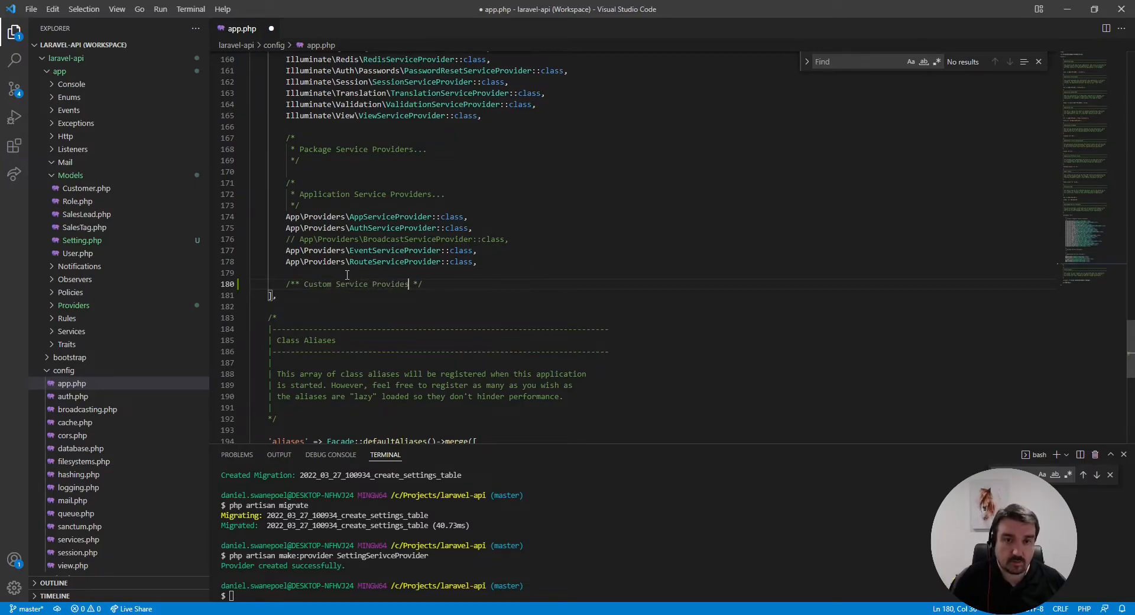
{"action": "key", "text": "enter"}
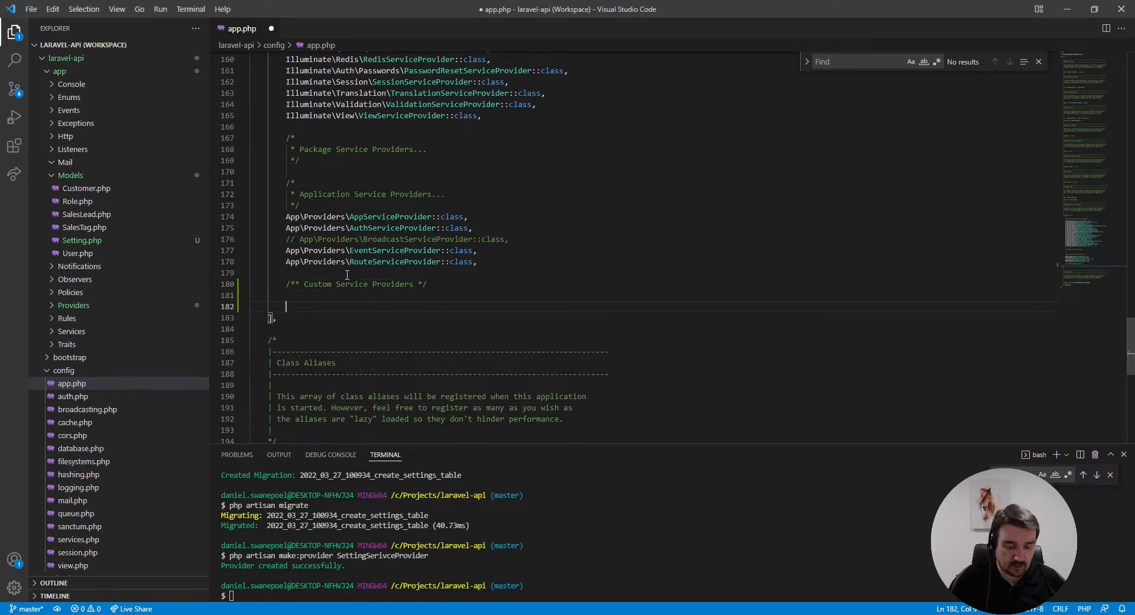
{"action": "type", "text": "App\\S"}
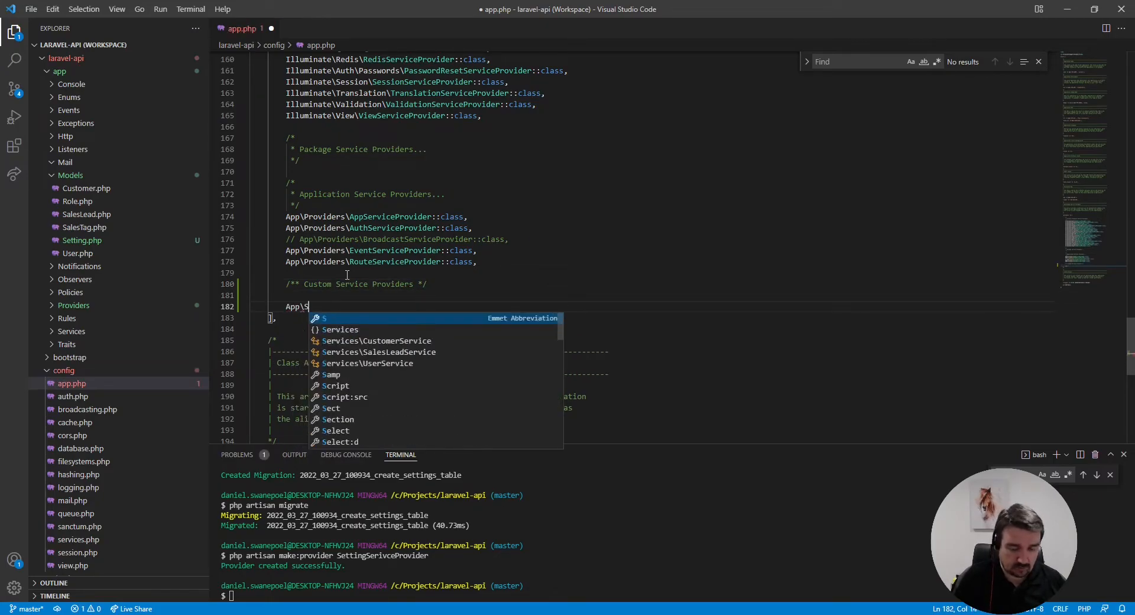
{"action": "type", "text": "provi"}
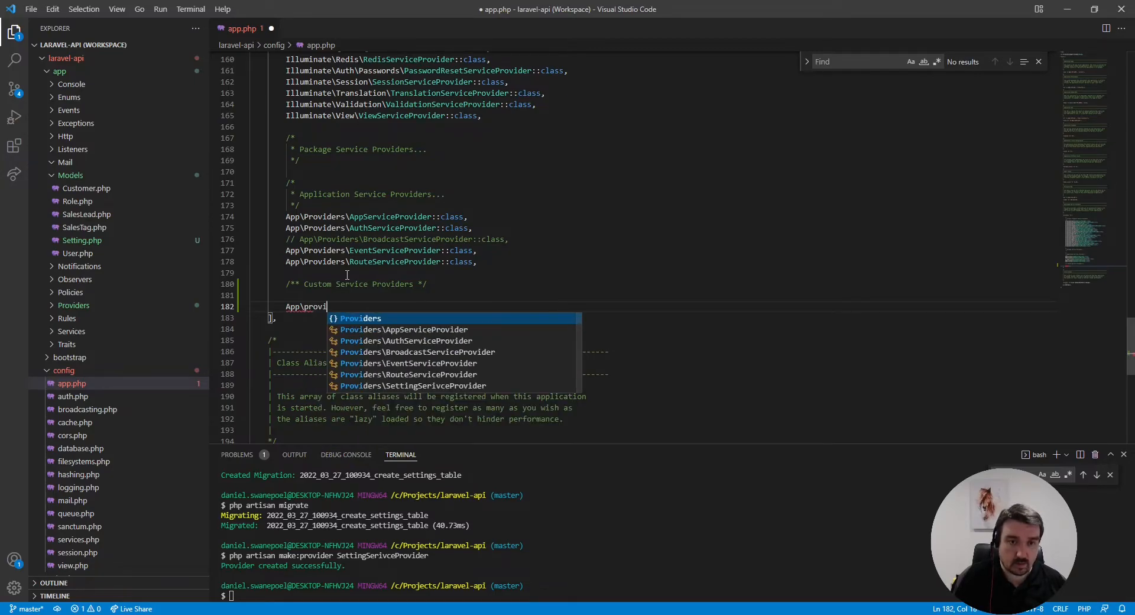
{"action": "type", "text": "Providers\\SettingSerivceProvider"}
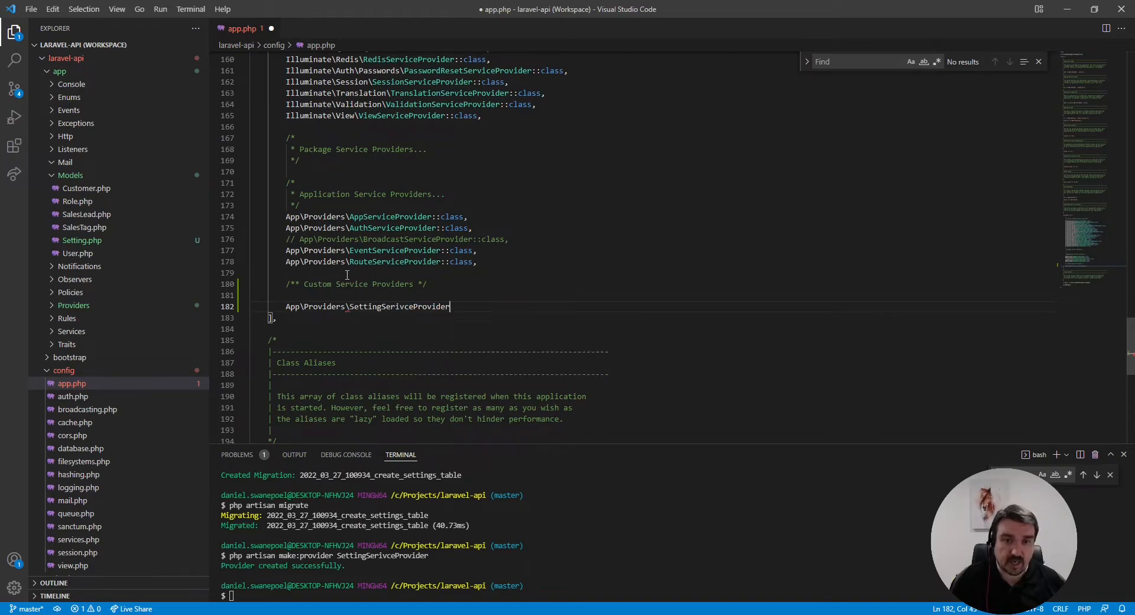
{"action": "type", "text": "::class,"}
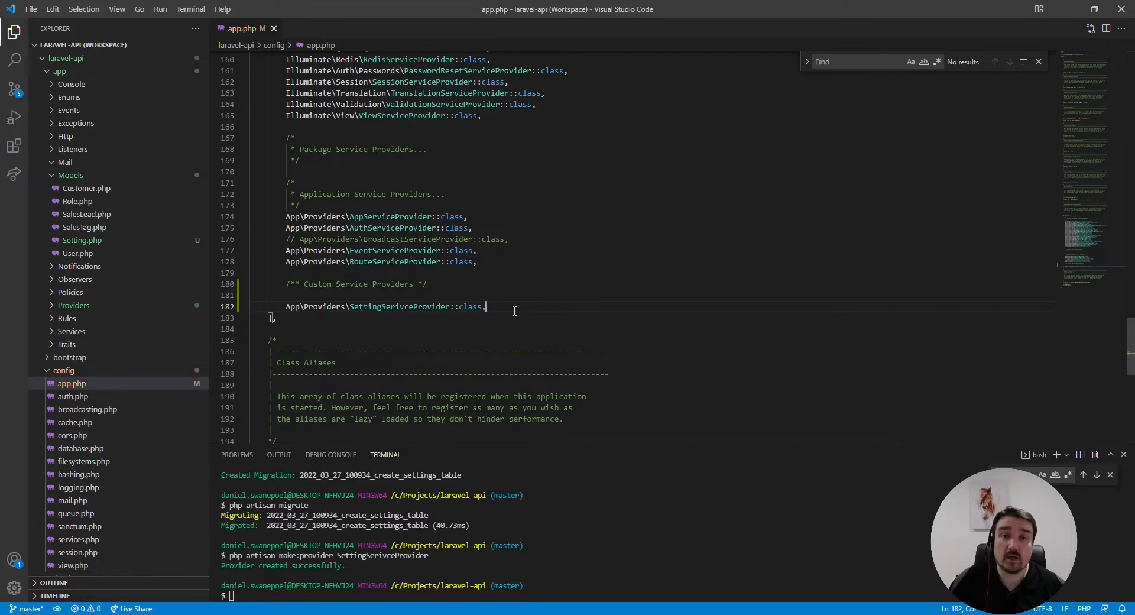
{"action": "left_click", "coordinate": [73, 305]}
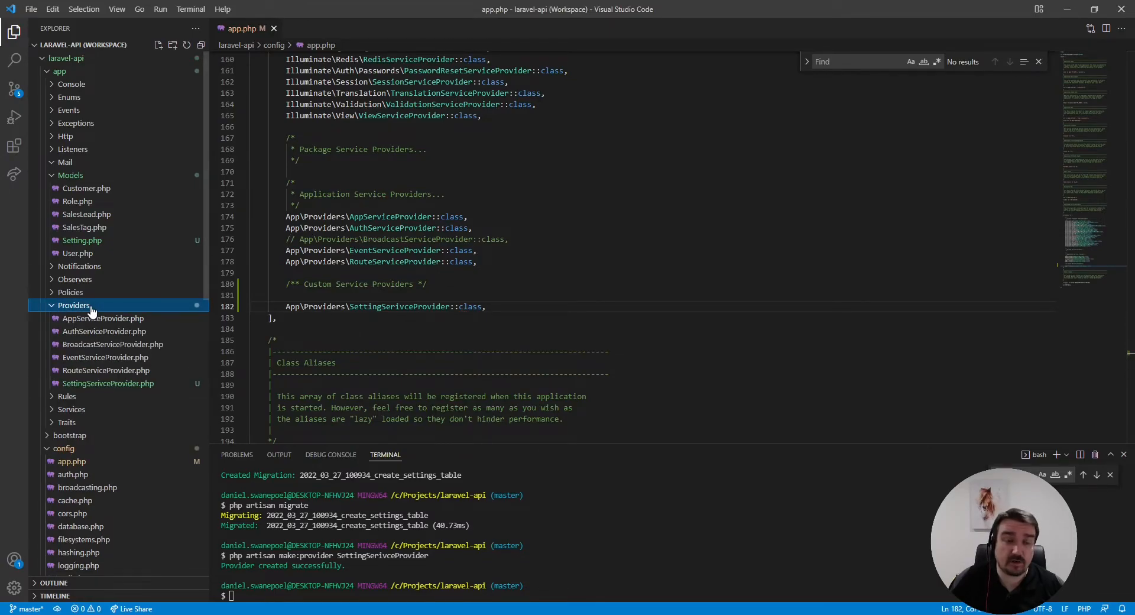
{"action": "left_click", "coordinate": [108, 384]}
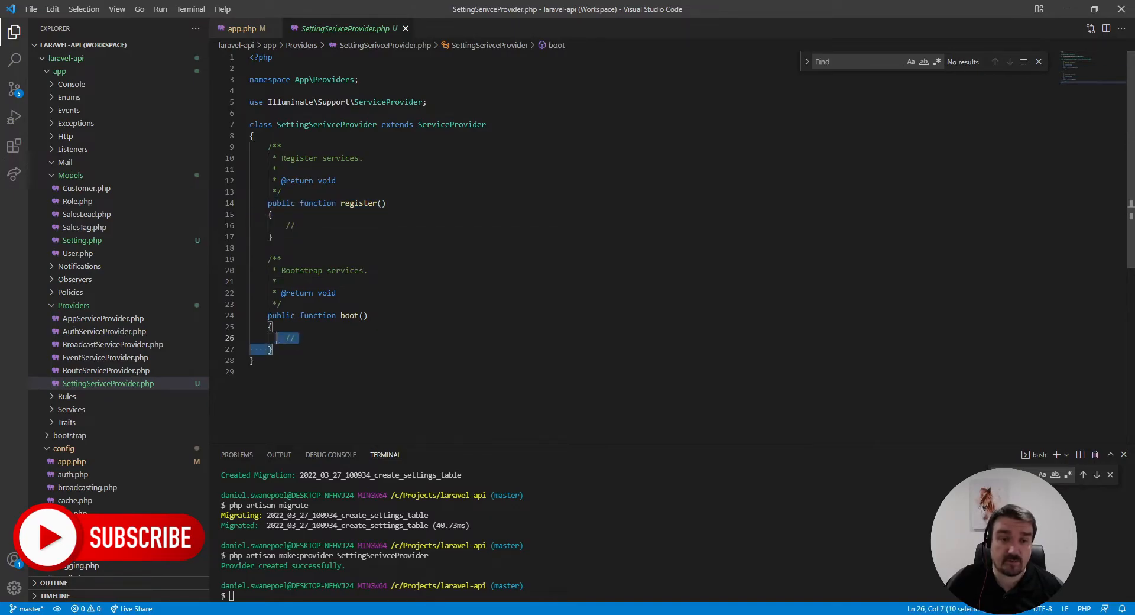
{"action": "left_click", "coordinate": [319, 248]}
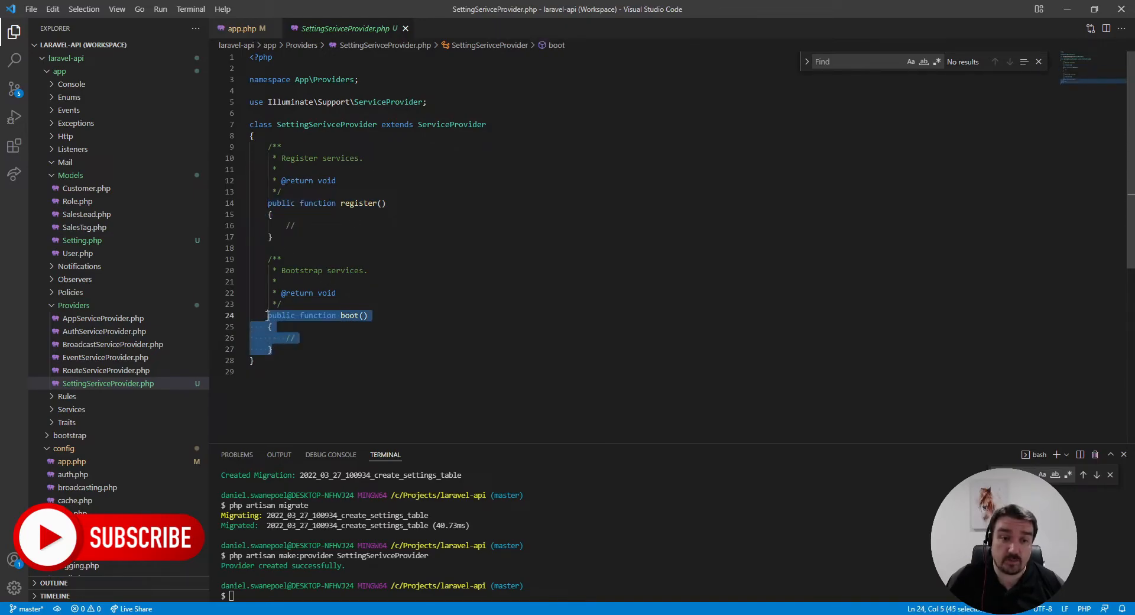
{"action": "left_click", "coordinate": [313, 249]}
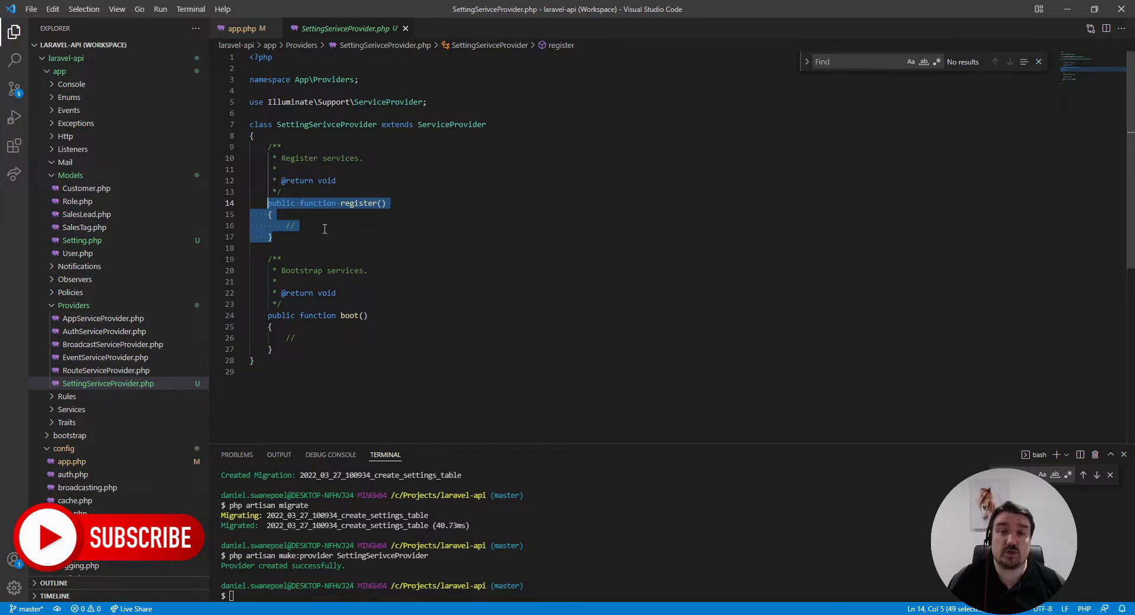
{"action": "left_click", "coordinate": [272, 225]}
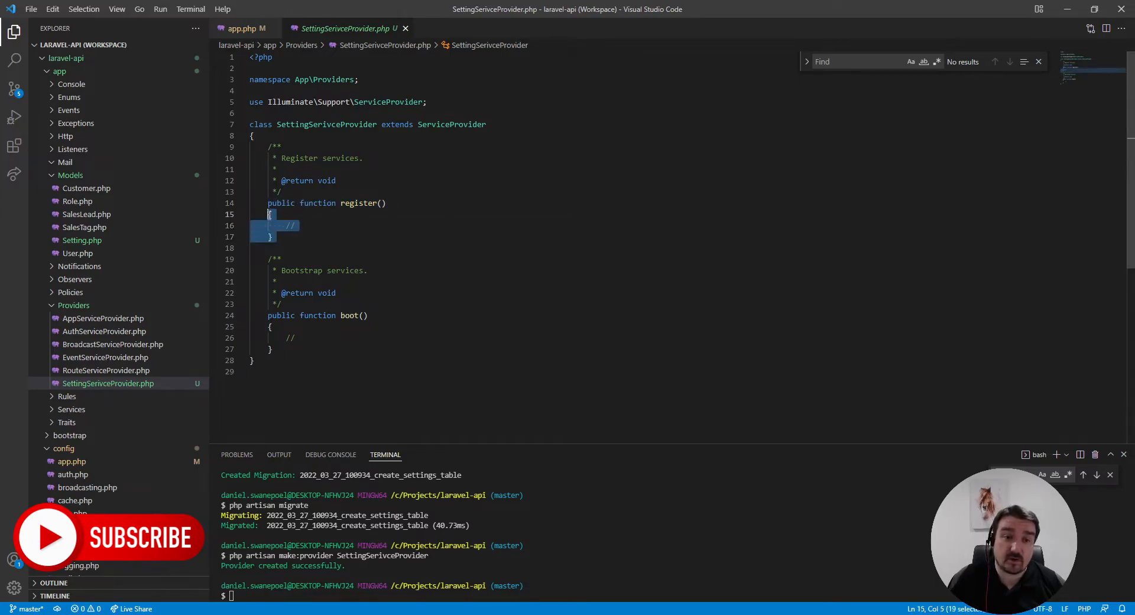
{"action": "left_click", "coordinate": [299, 247]}
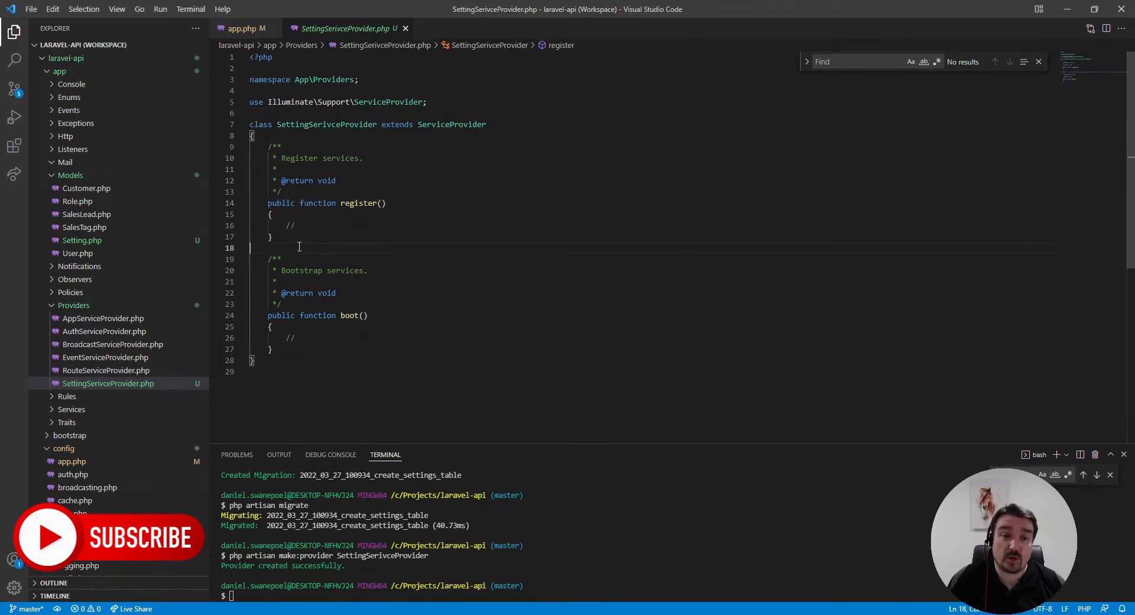
{"action": "left_click", "coordinate": [290, 337]}
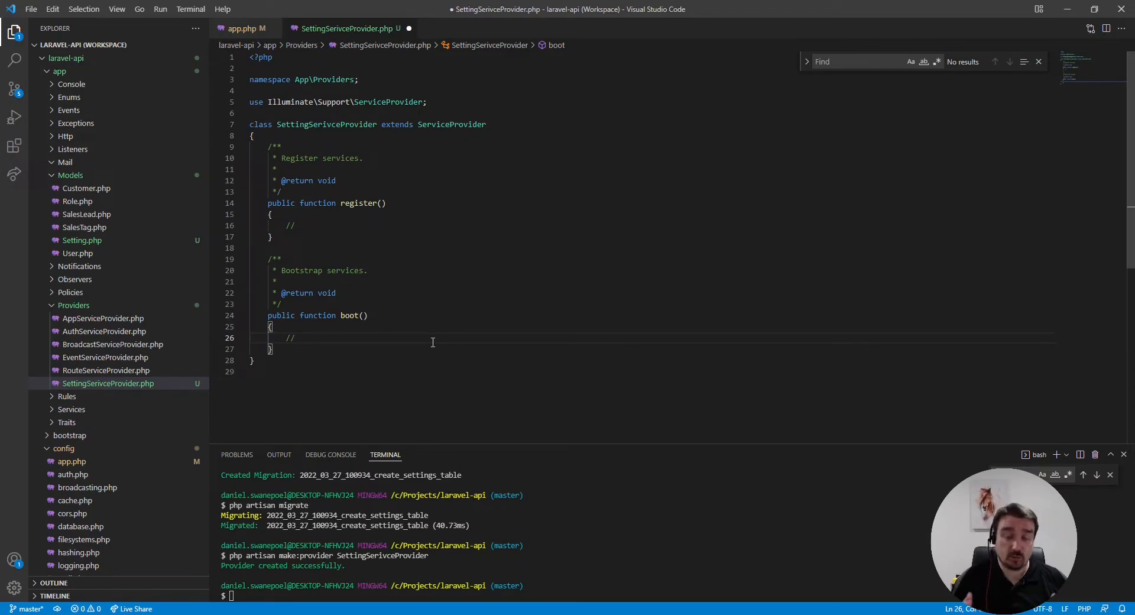
Write the example comment // config('settings.default_from') inside boot()
{"action": "type", "text": "config"}
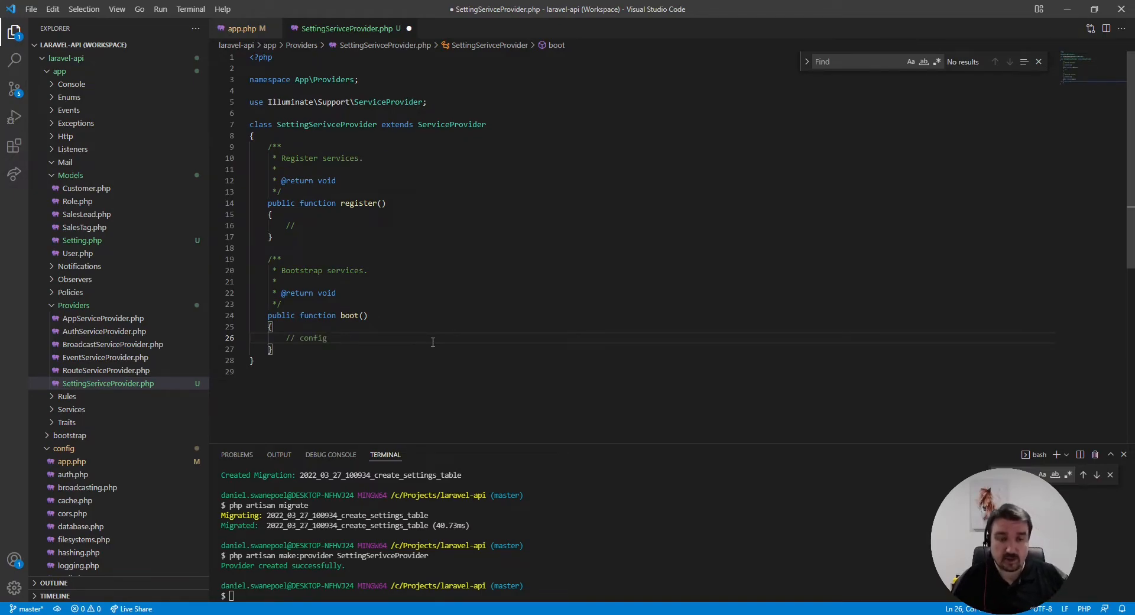
{"action": "type", "text": "('"}
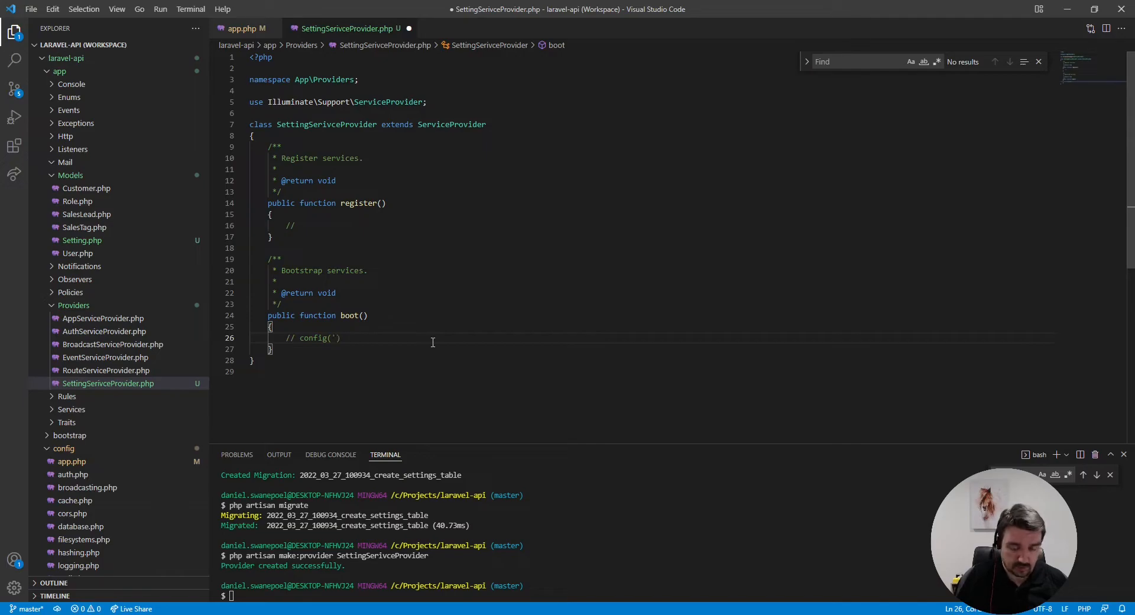
{"action": "type", "text": "'s"}
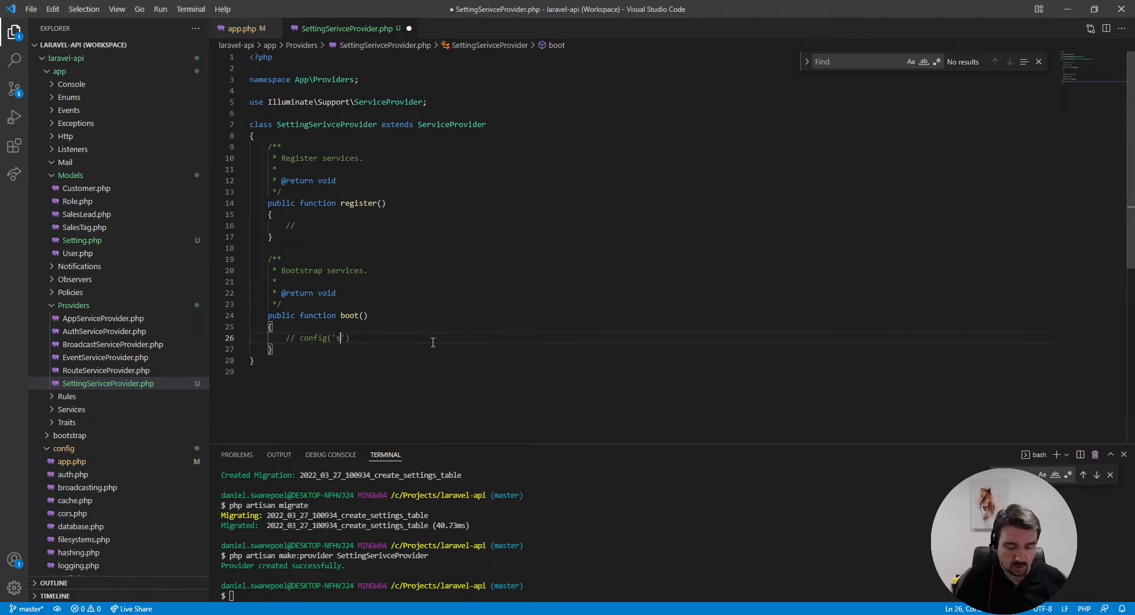
{"action": "type", "text": "ettings."}
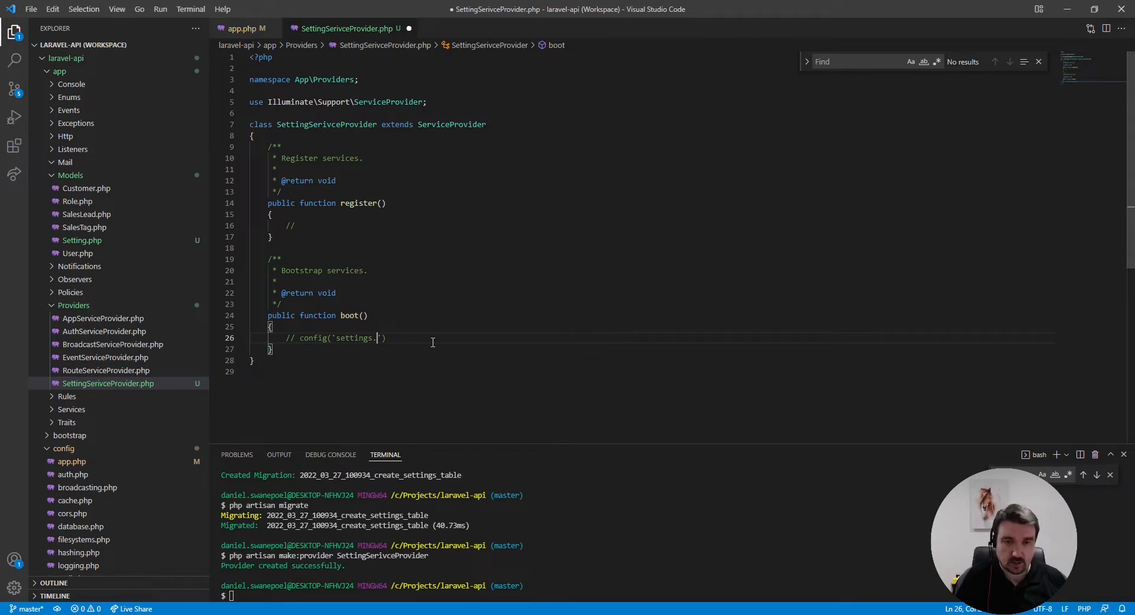
{"action": "type", "text": "default_from"}
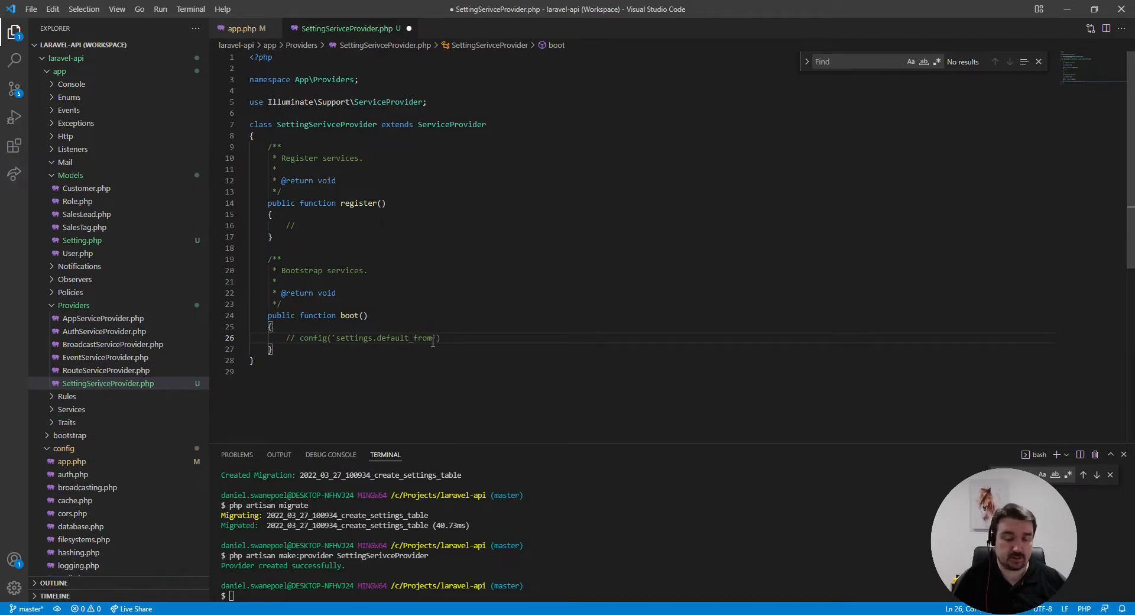
{"action": "type", "text": "config("}
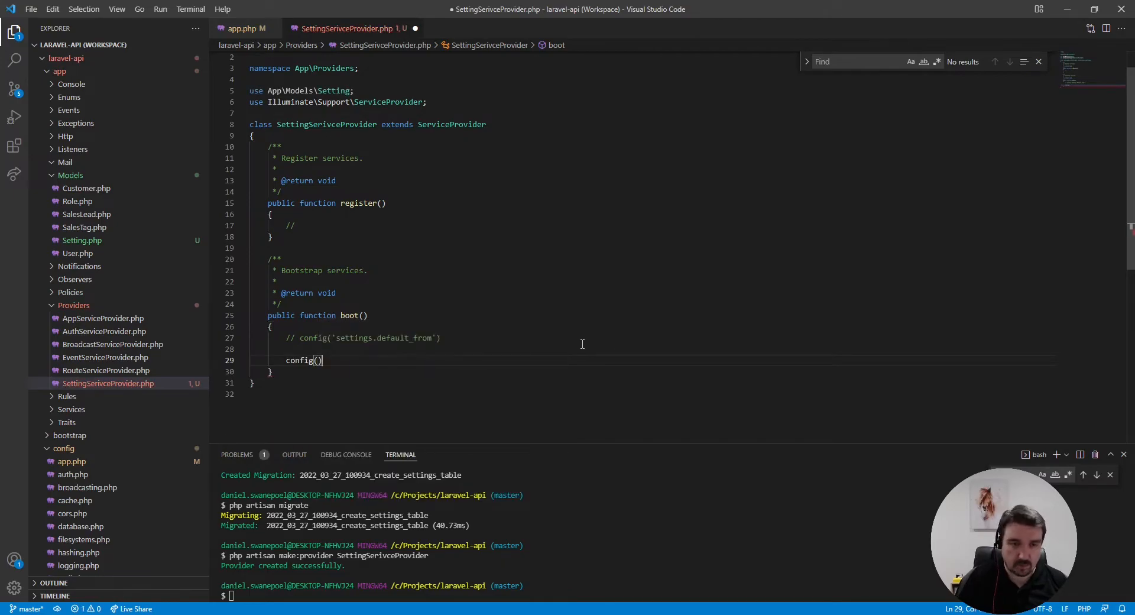
Make boot() set config 'settings' from Setting::pluck('key', 'value')->all(), importing App\Models\Setting
{"action": "type", "text": "->set("}
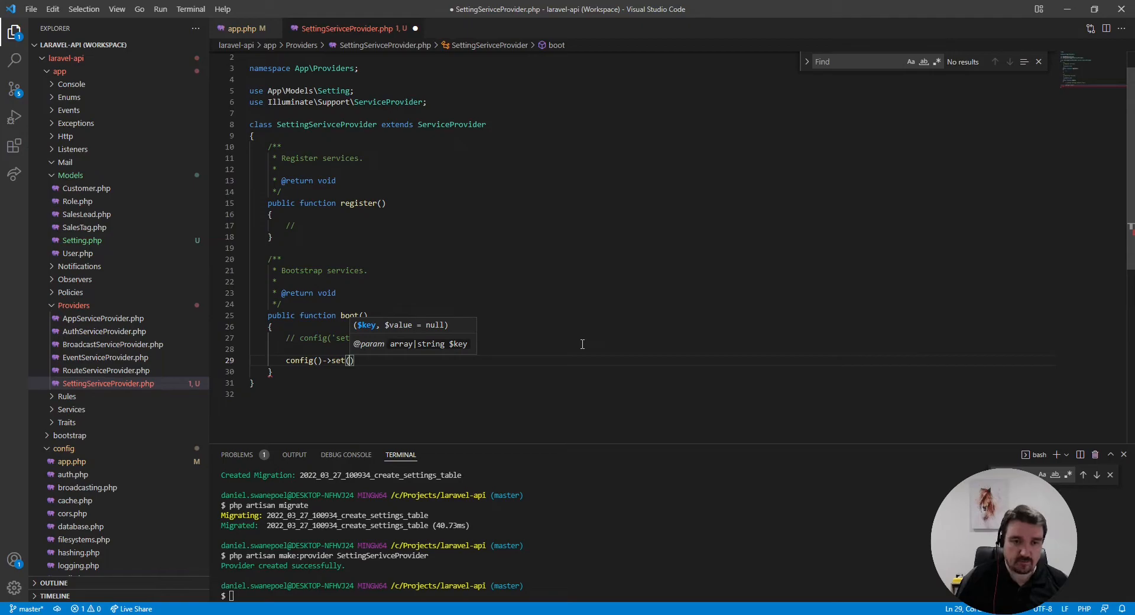
{"action": "type", "text": "'"}
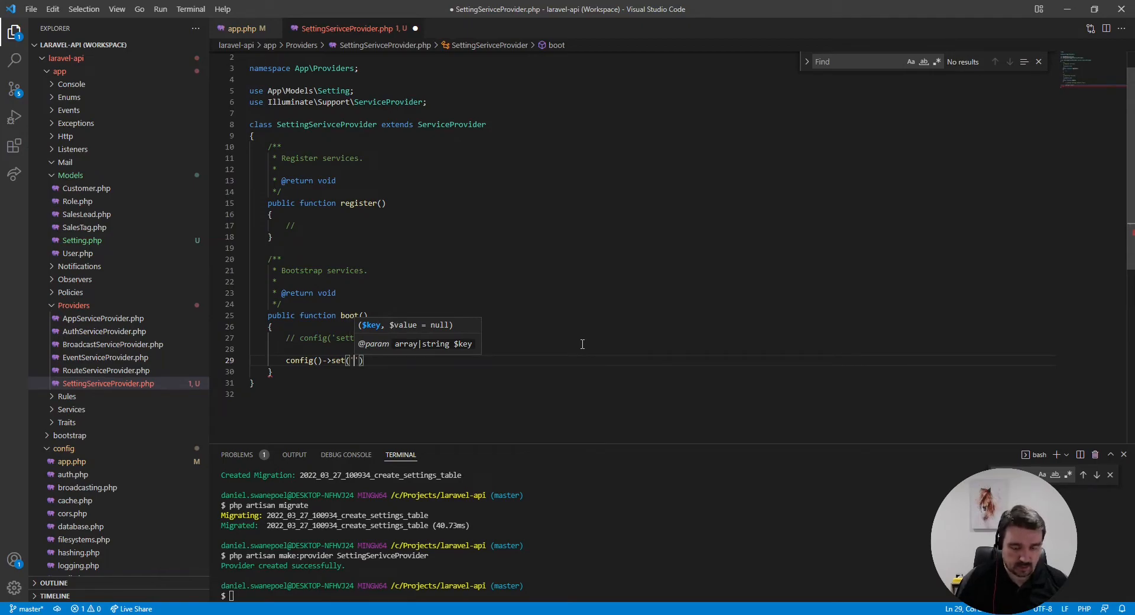
{"action": "type", "text": "settings"}
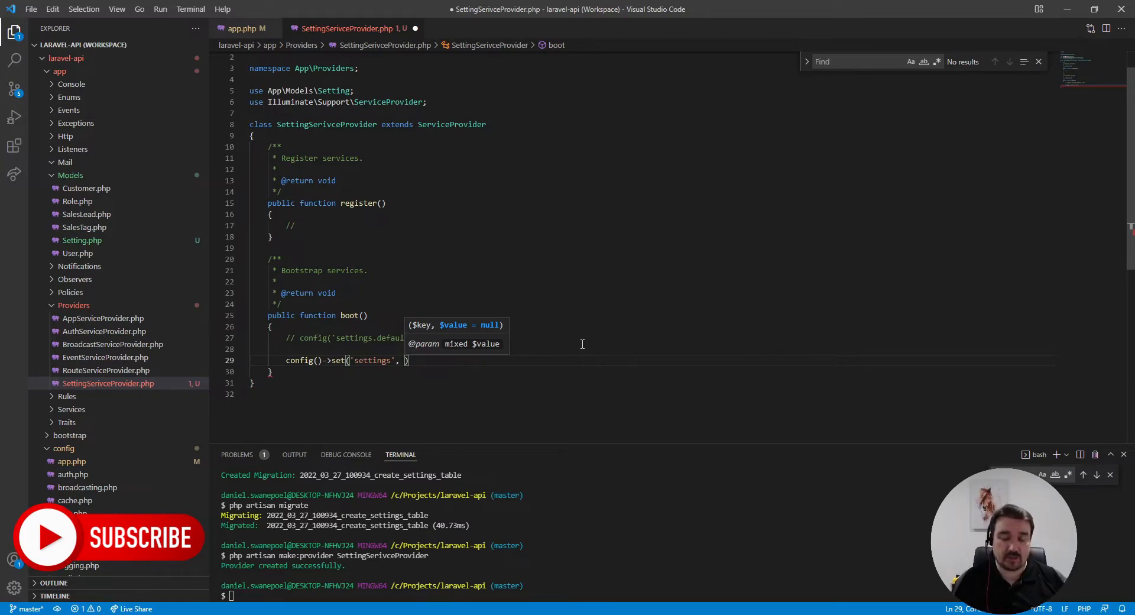
{"action": "type", "text": "$"}
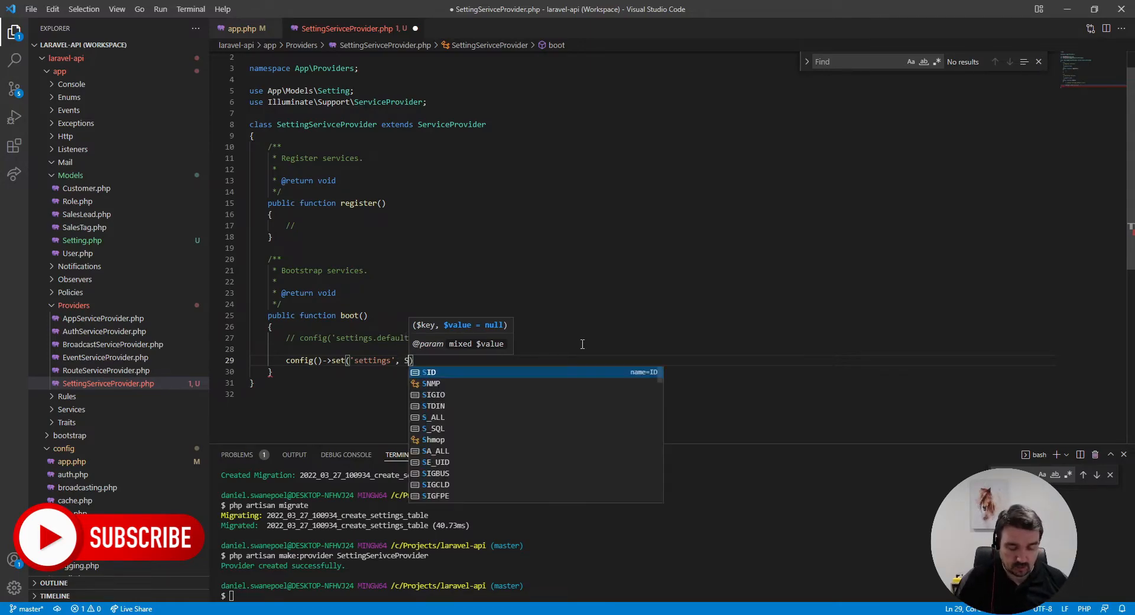
{"action": "type", "text": "Setting::p"}
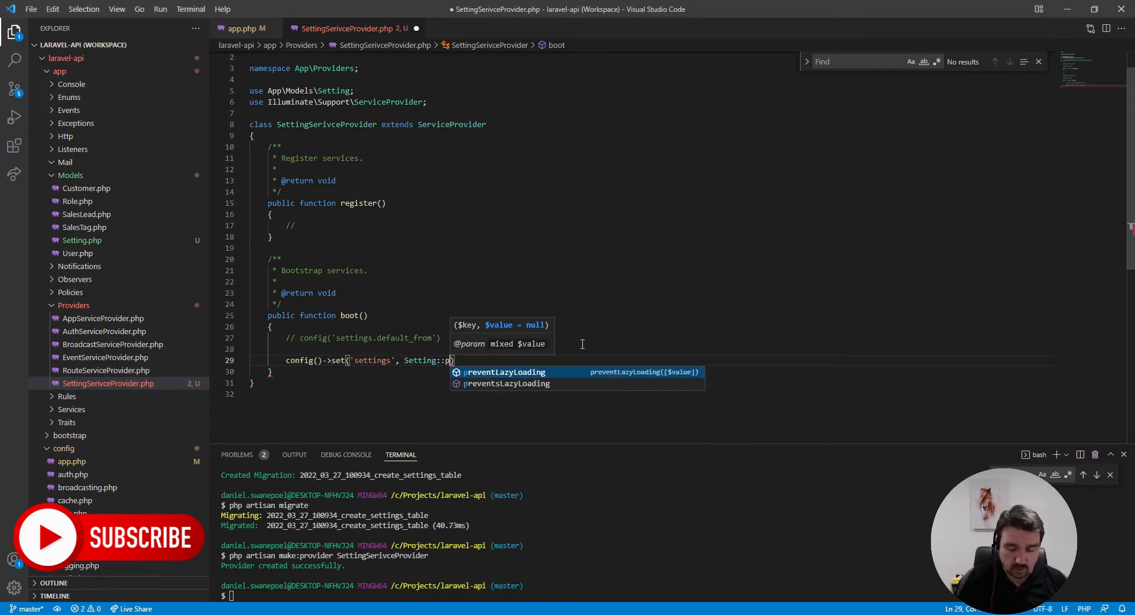
{"action": "type", "text": "luck"}
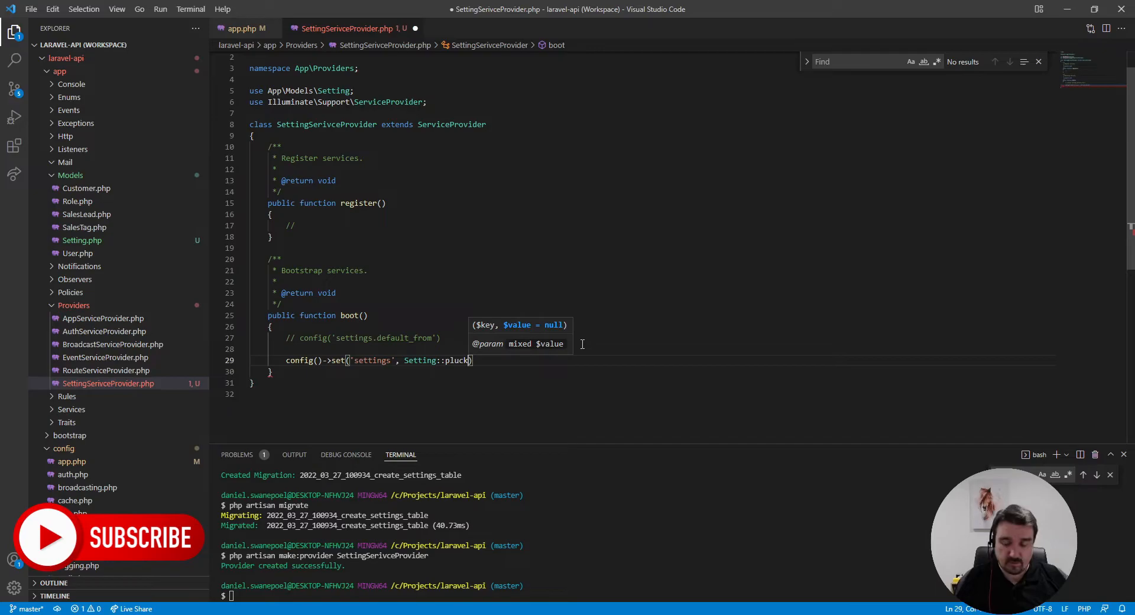
{"action": "type", "text": "(''"}
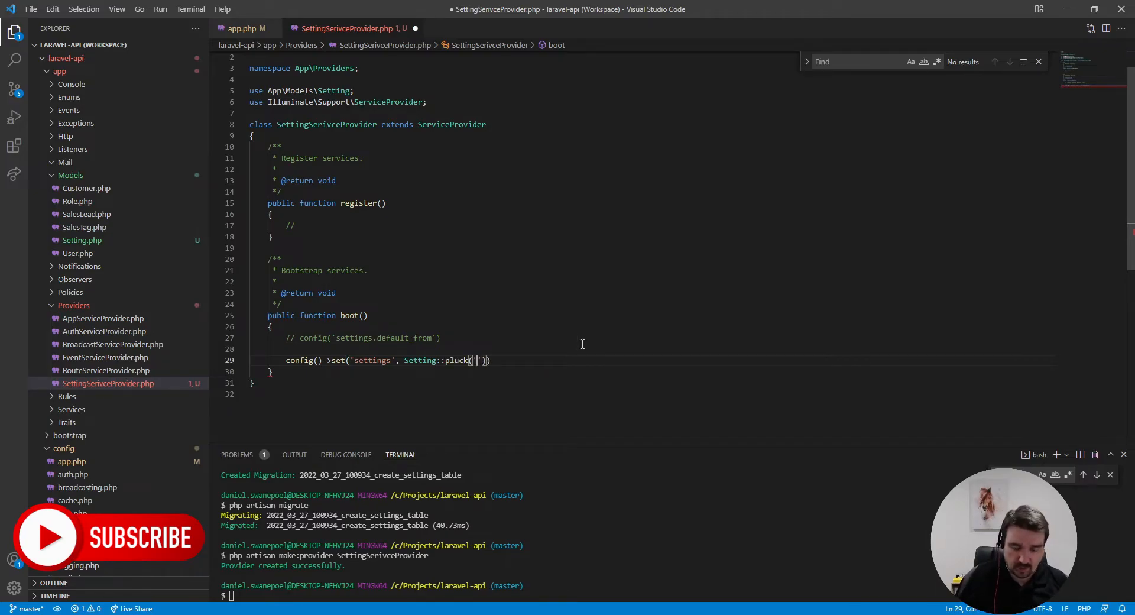
{"action": "type", "text": "key',"}
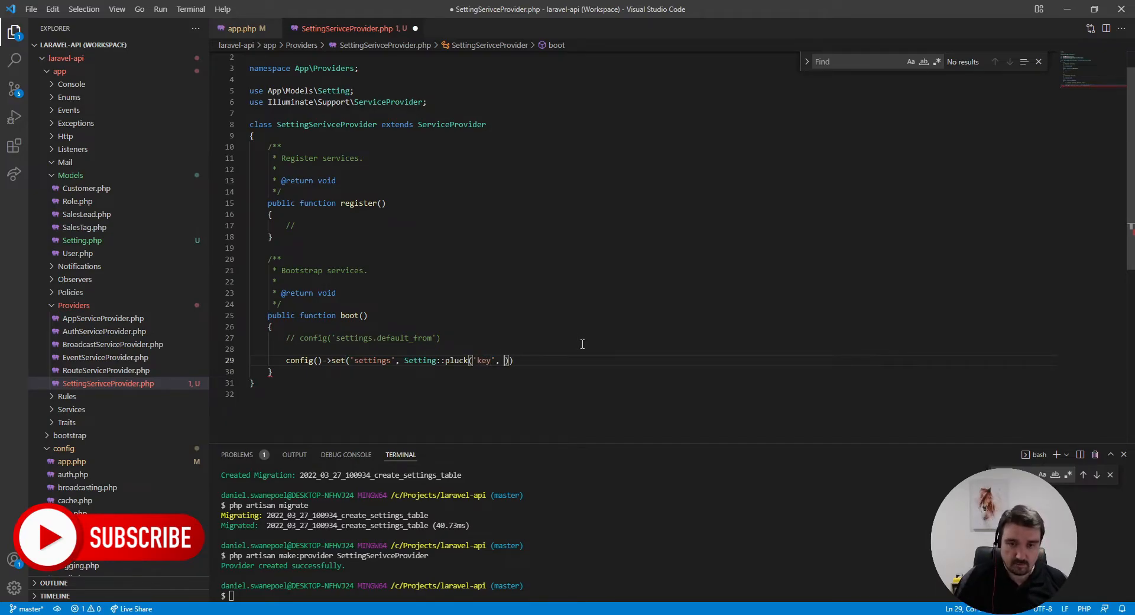
{"action": "type", "text": "'val'"}
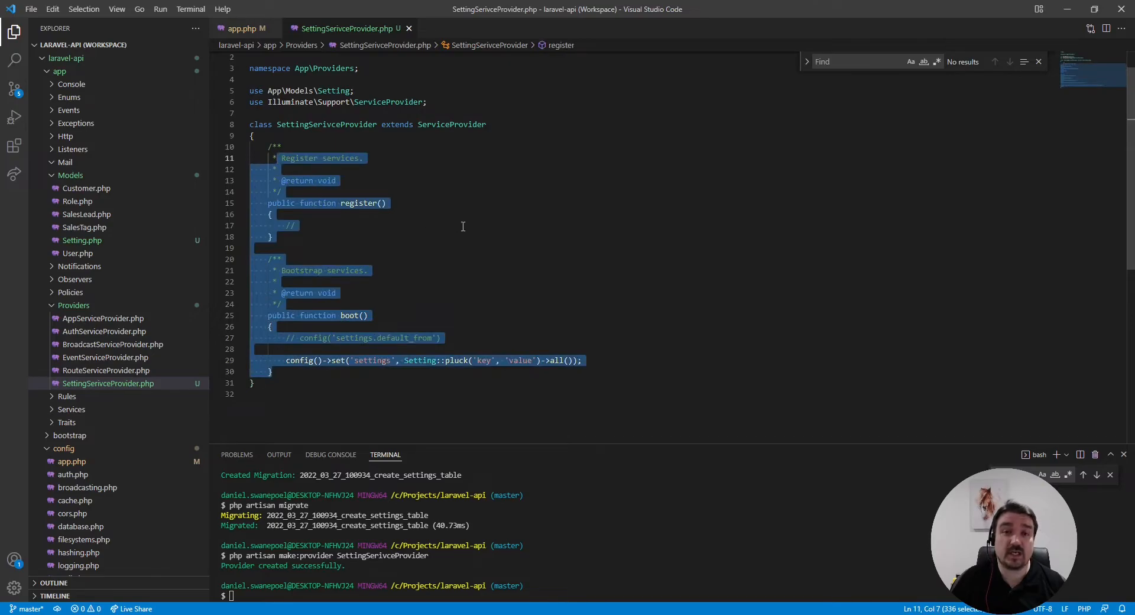
Run the migration and observe the 'Base table or view not found' error for settings
{"action": "left_click", "coordinate": [491, 247]}
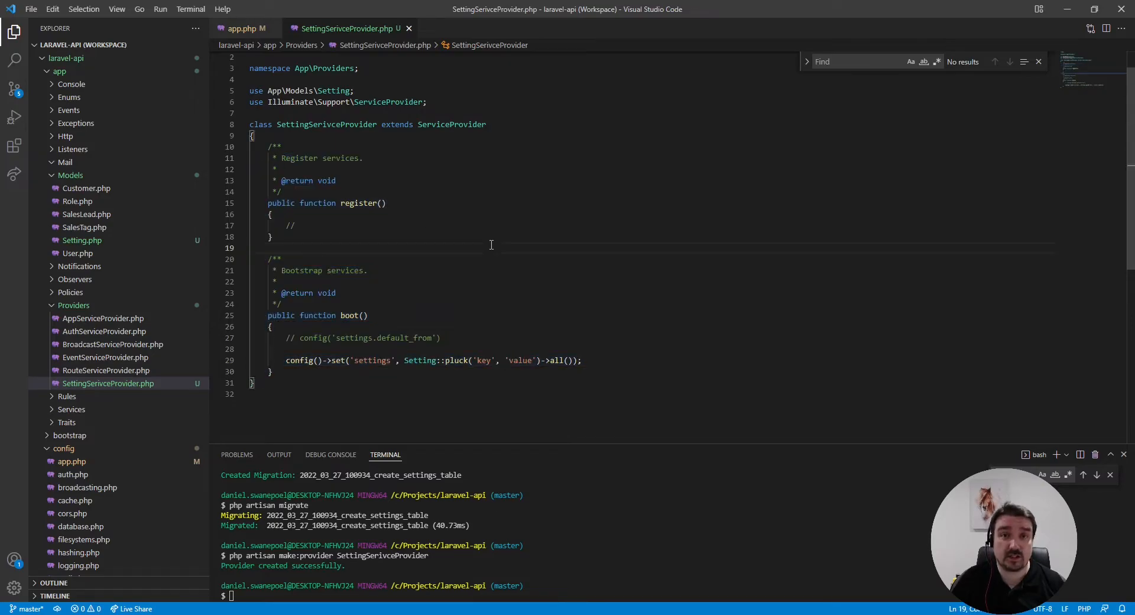
{"action": "left_click", "coordinate": [369, 337]}
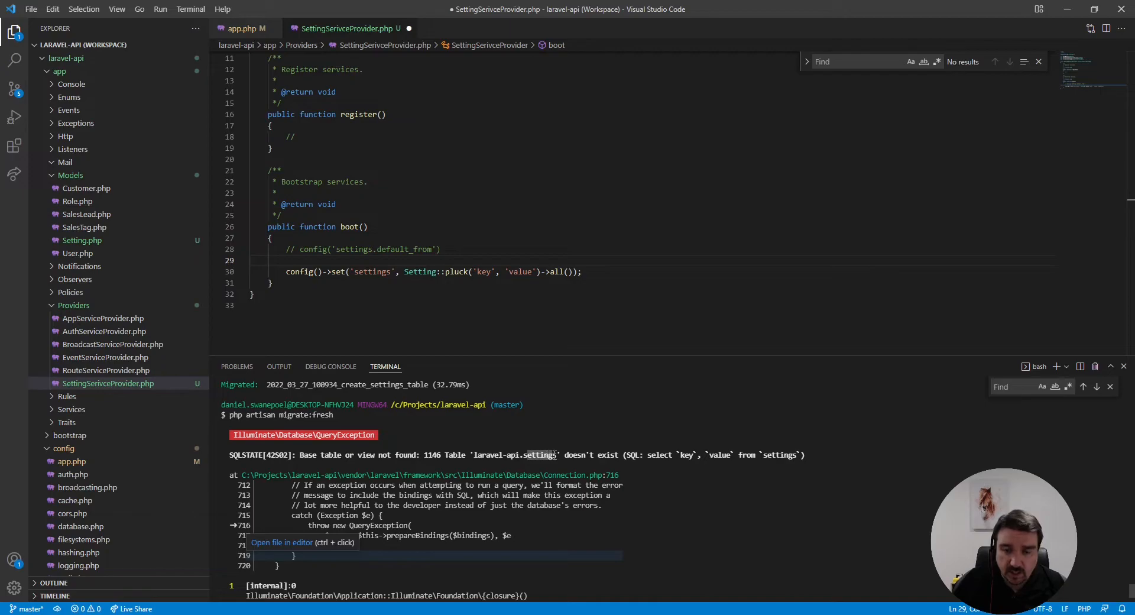
{"action": "scroll", "scroll_direction": "down", "scroll_amount": 3}
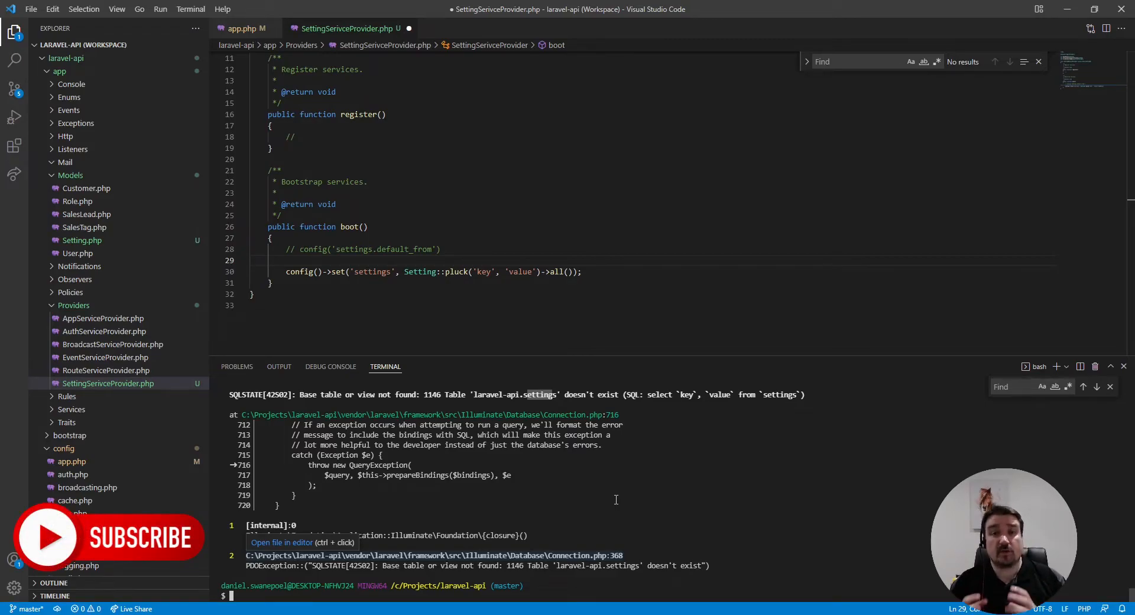
{"action": "left_click", "coordinate": [591, 272]}
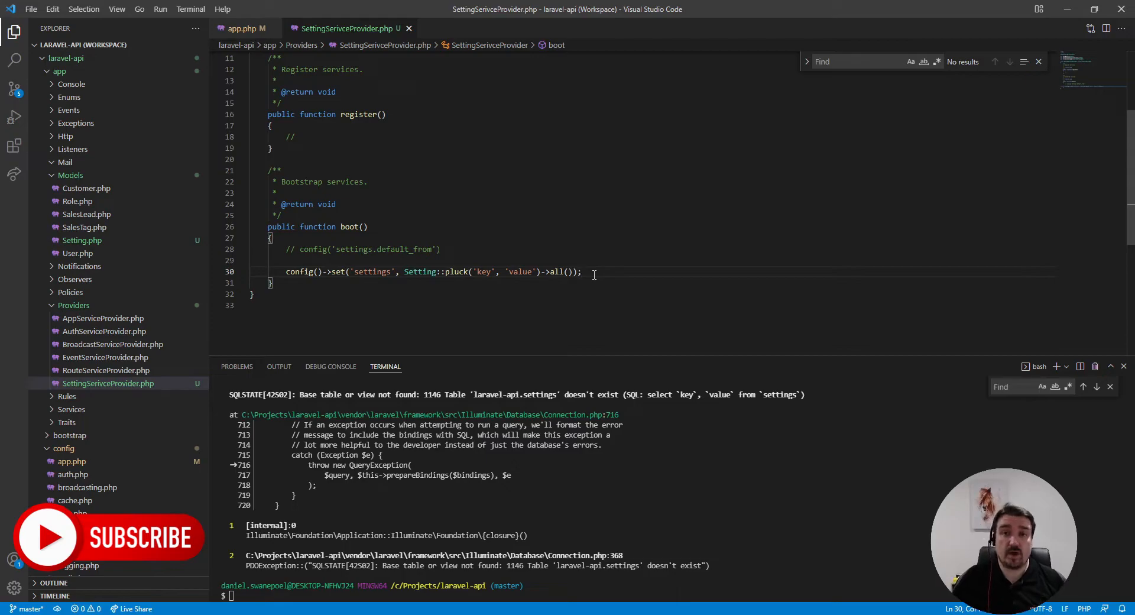
Wrap the config set call in an if (Schema::hasTable('settings')) block
{"action": "key", "text": "enter"}
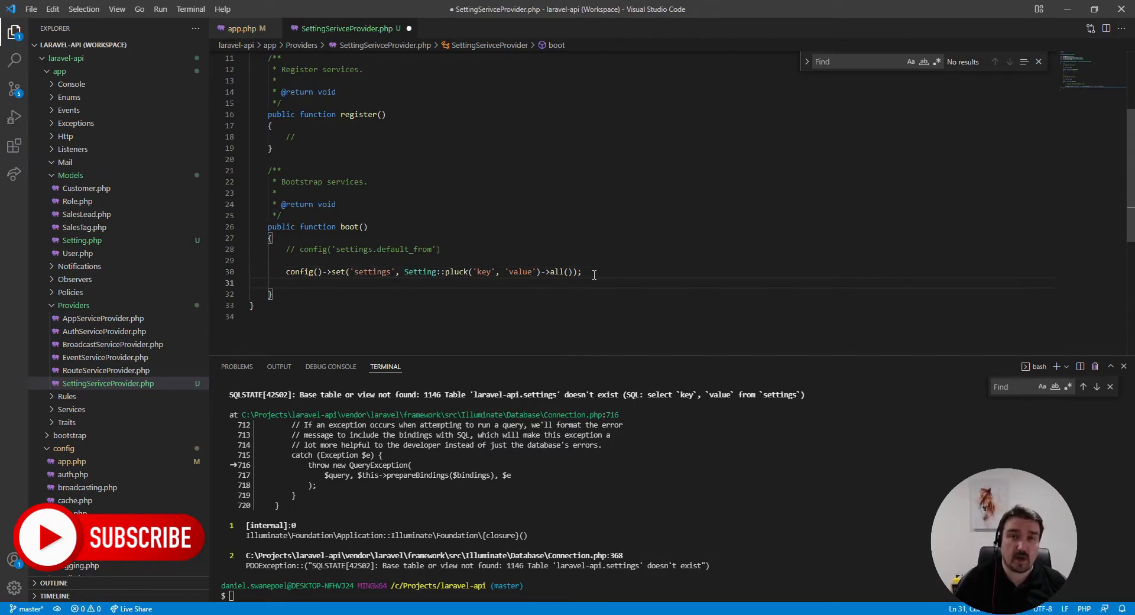
{"action": "type", "text": "if"}
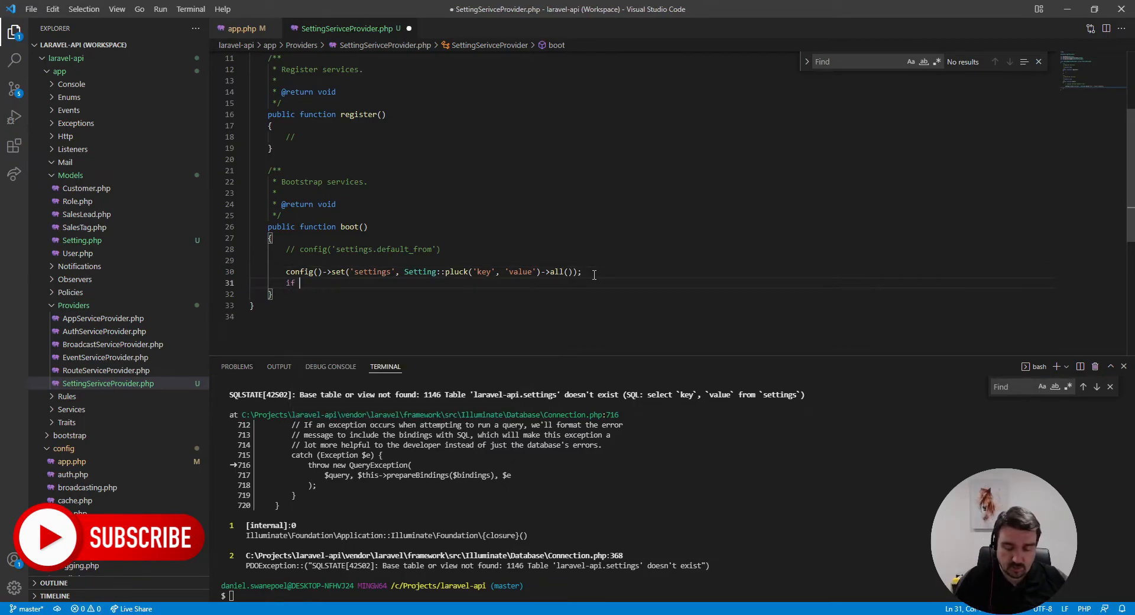
{"action": "type", "text": "(Schema::hasTable('settings')) {"}
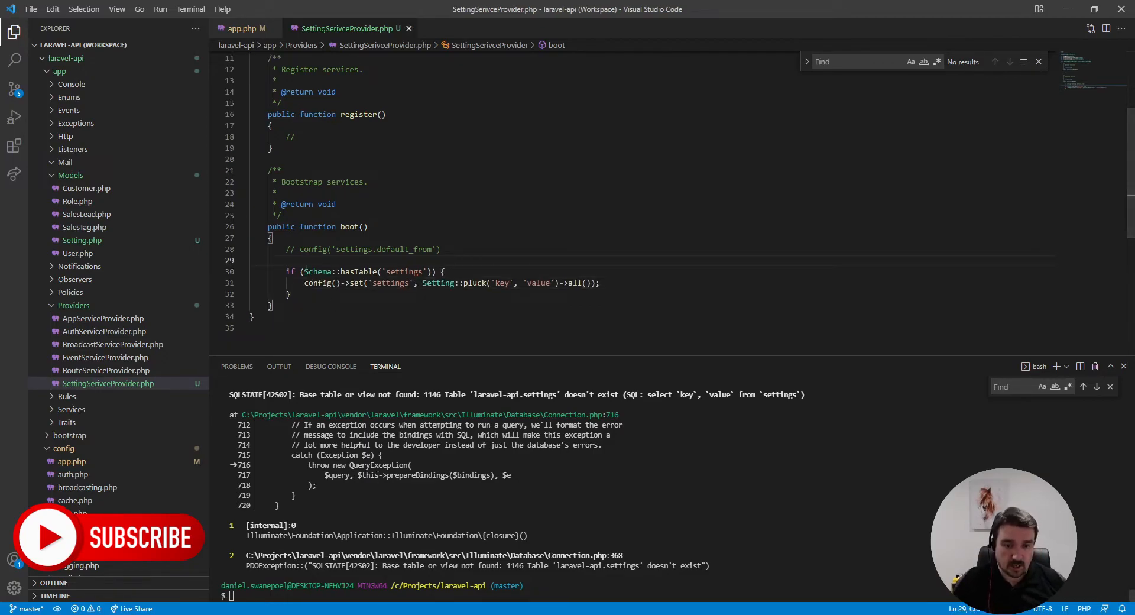
{"action": "type", "text": "php artisan m"}
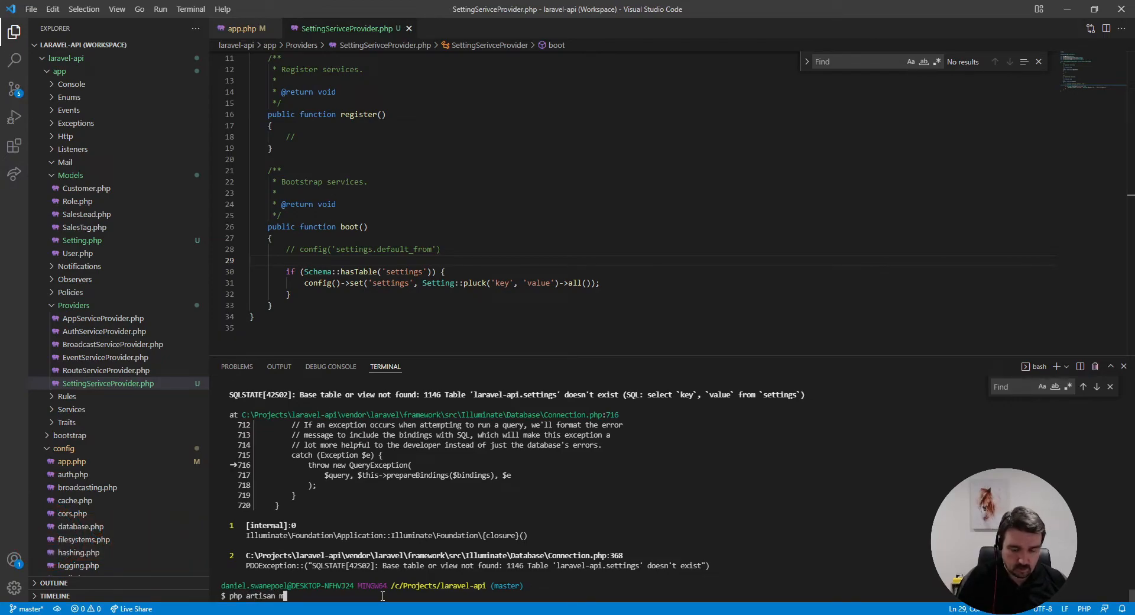
Re-run the php artisan migrate refresh and confirm all tables, including settings, migrate
{"action": "type", "text": "igrate:"}
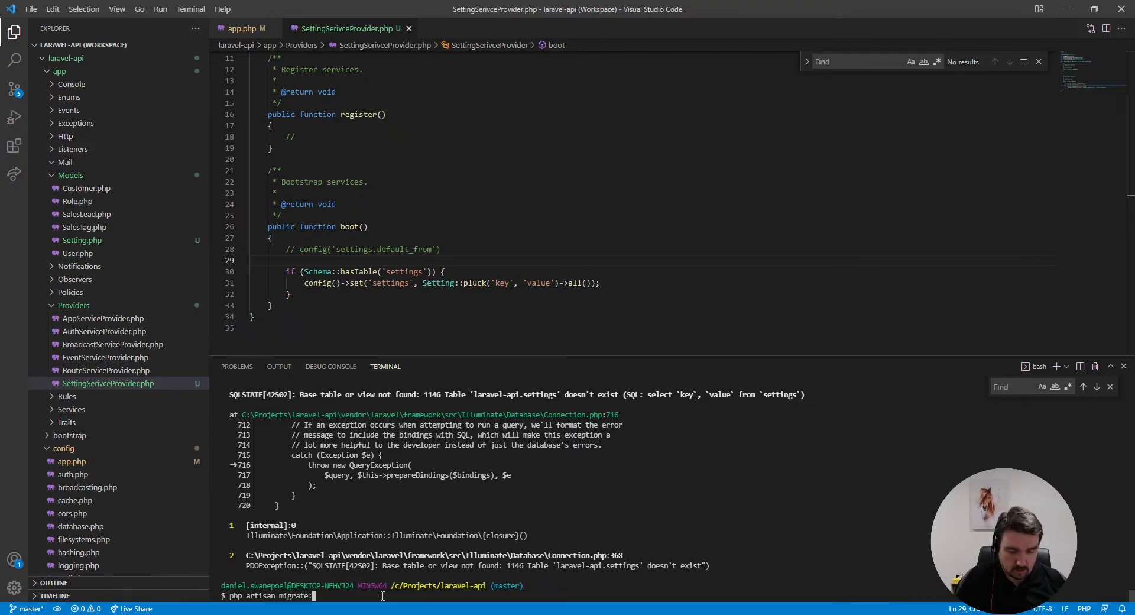
{"action": "key", "text": "Return"}
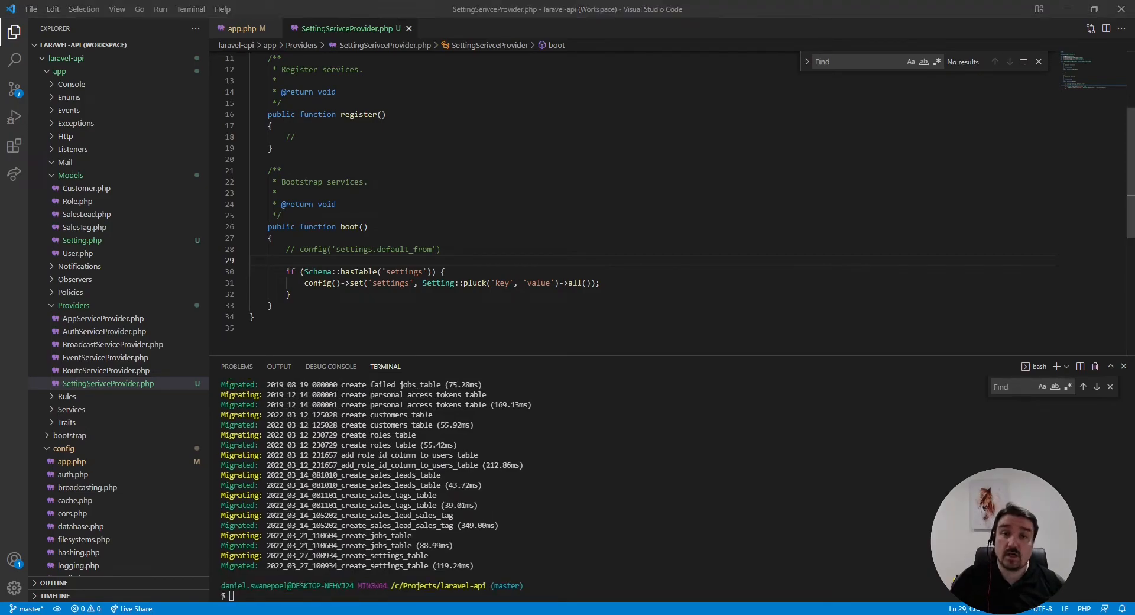
{"action": "scroll", "scroll_direction": "down", "scroll_amount": 3}
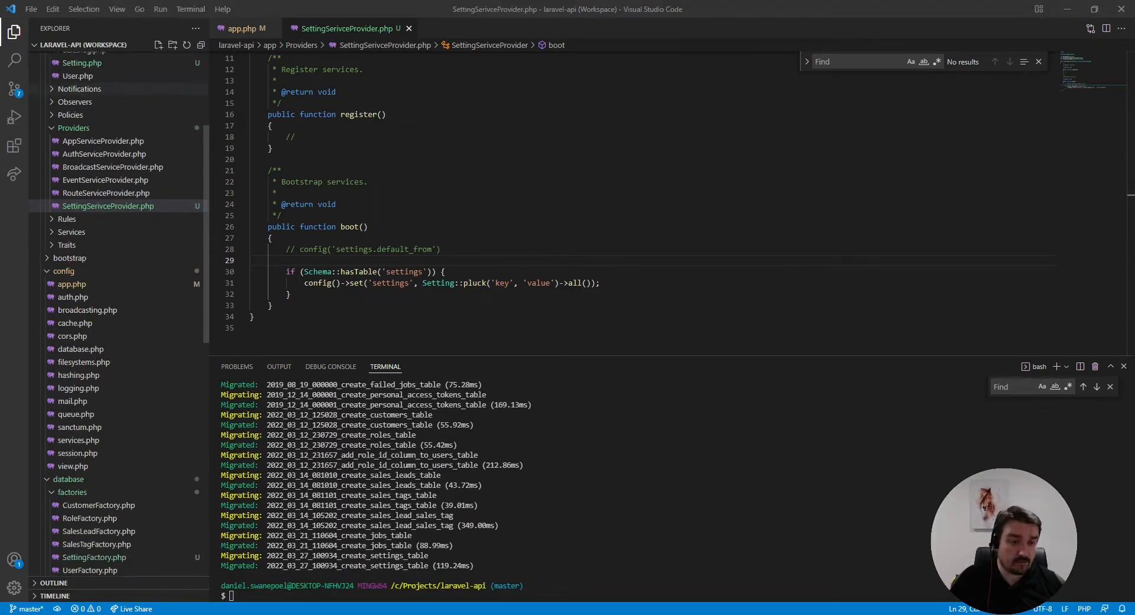
Replace SettingsTest body with dd(config('settings')); and run phpunit to dump the array
{"action": "scroll", "scroll_direction": "down", "scroll_amount": 3}
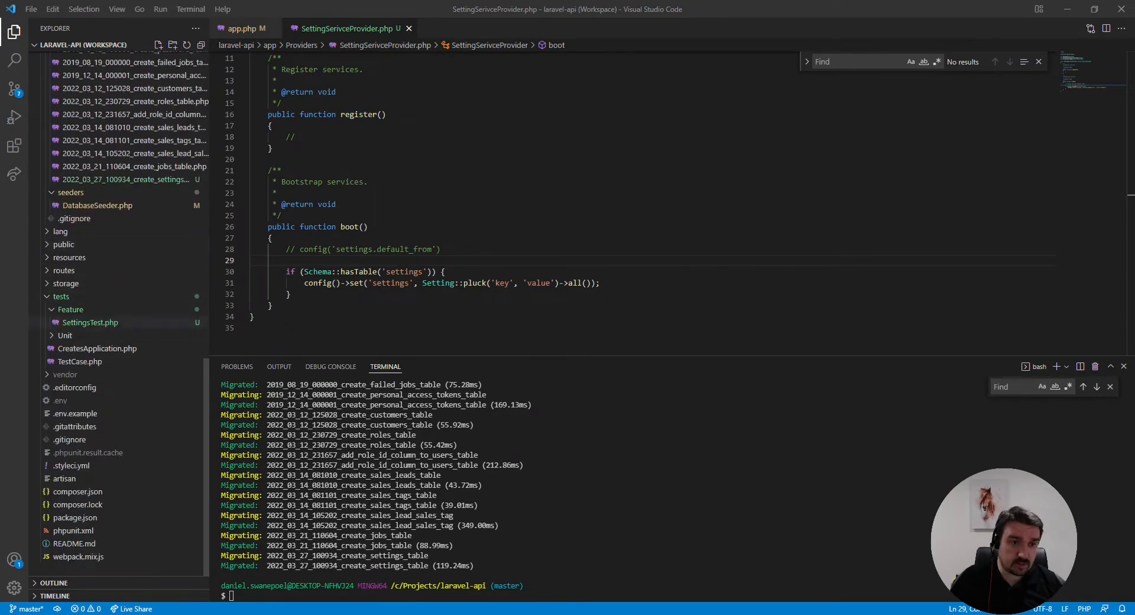
{"action": "left_click", "coordinate": [91, 322]}
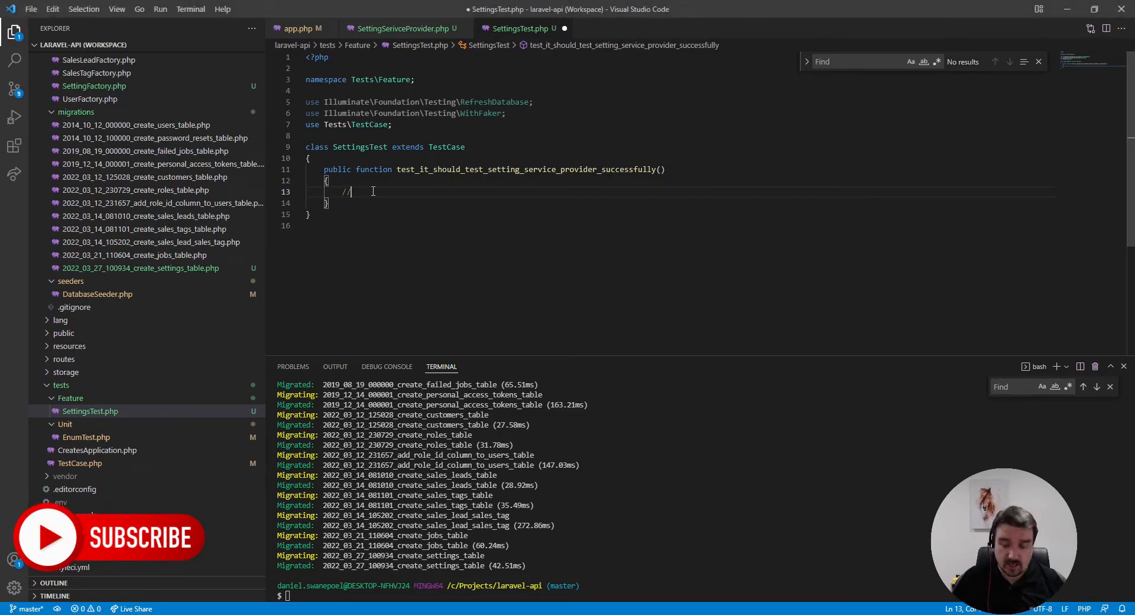
{"action": "type", "text": "dd(cd"}
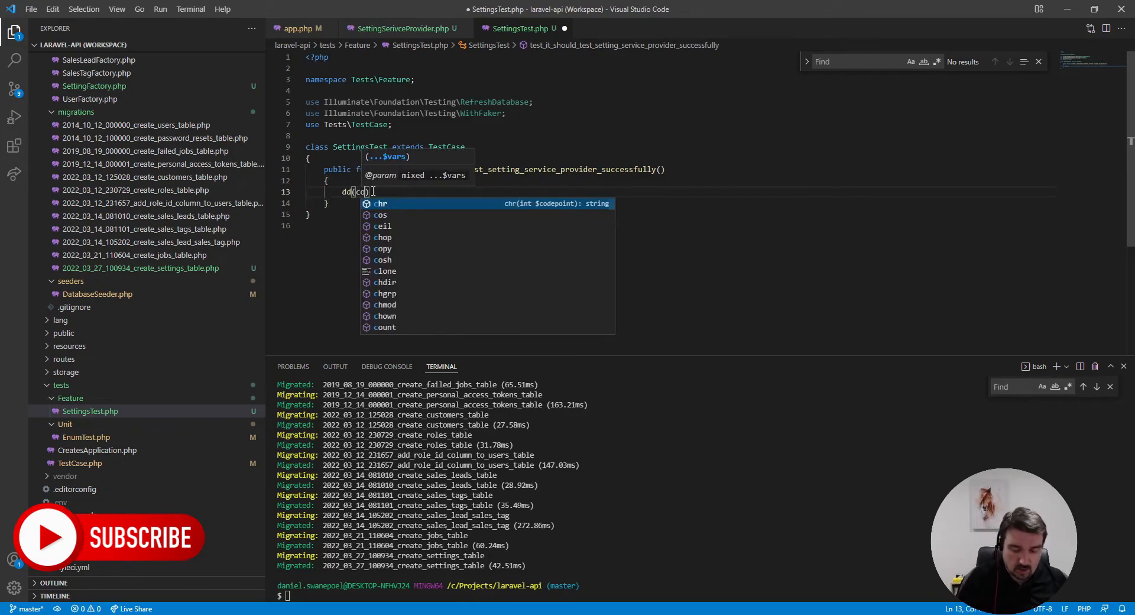
{"action": "type", "text": "config("}
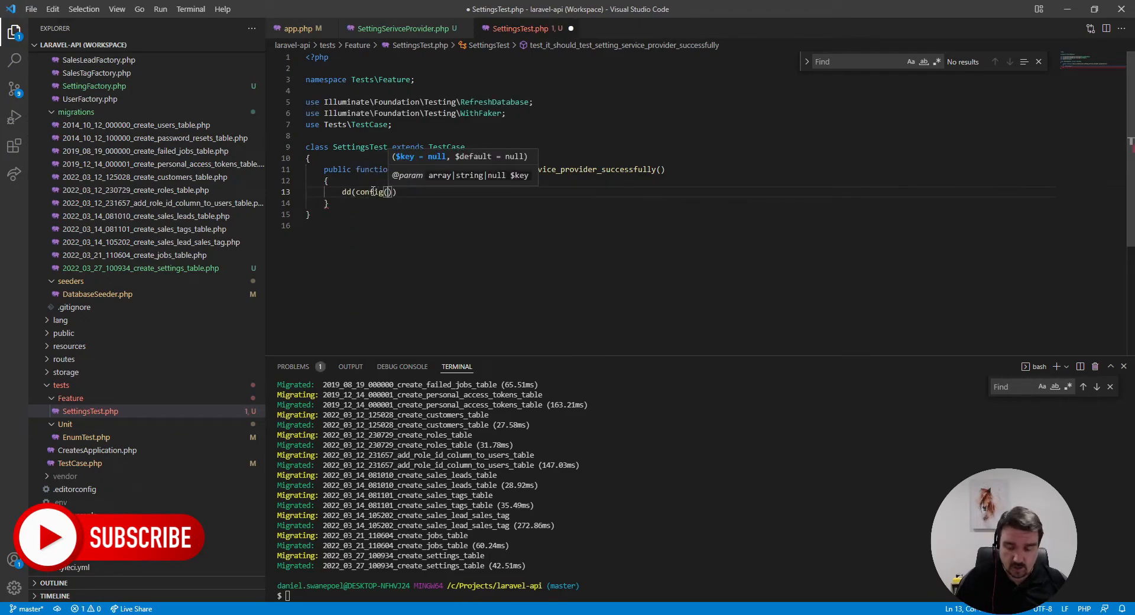
{"action": "type", "text": "'settings"}
{"action": "left_click", "coordinate": [701, 595]}
{"action": "type", "text": "phpunit"}
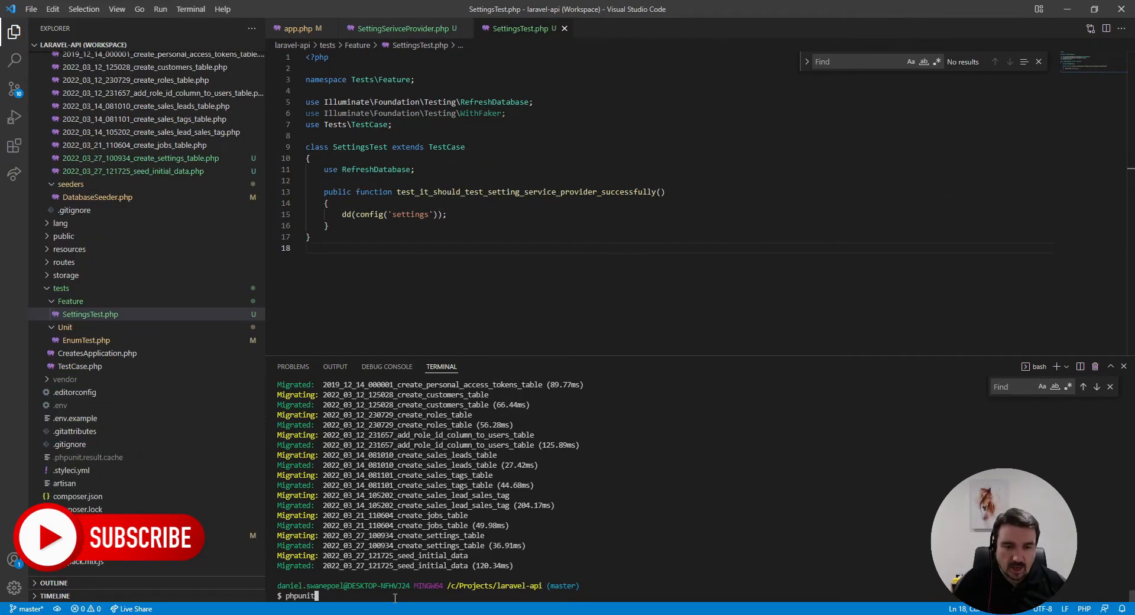
{"action": "key", "text": "Return"}
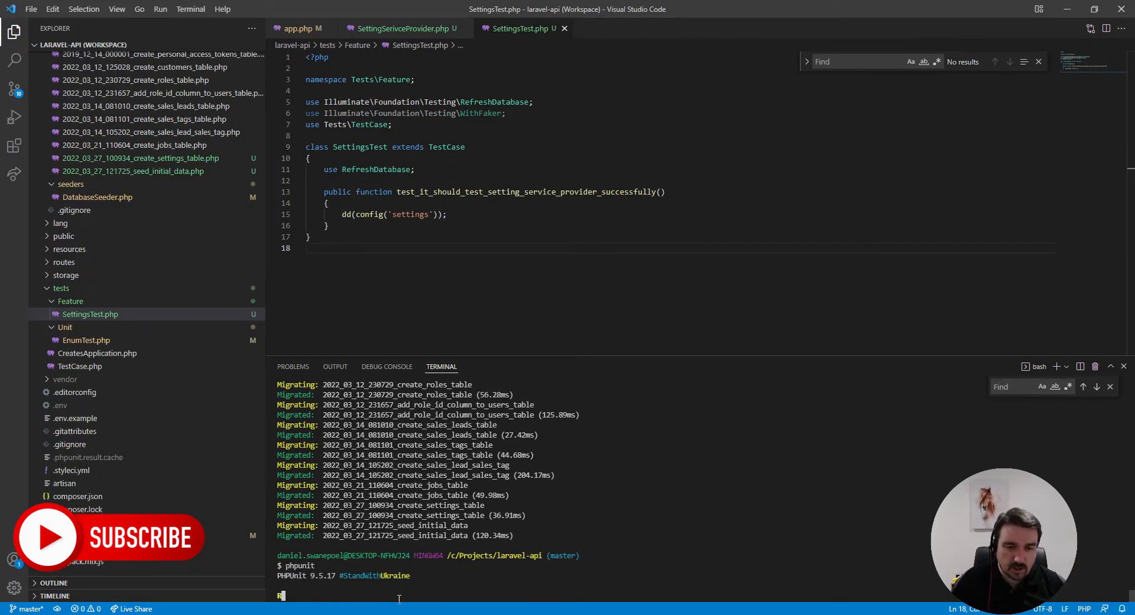
{"action": "key", "text": "Return"}
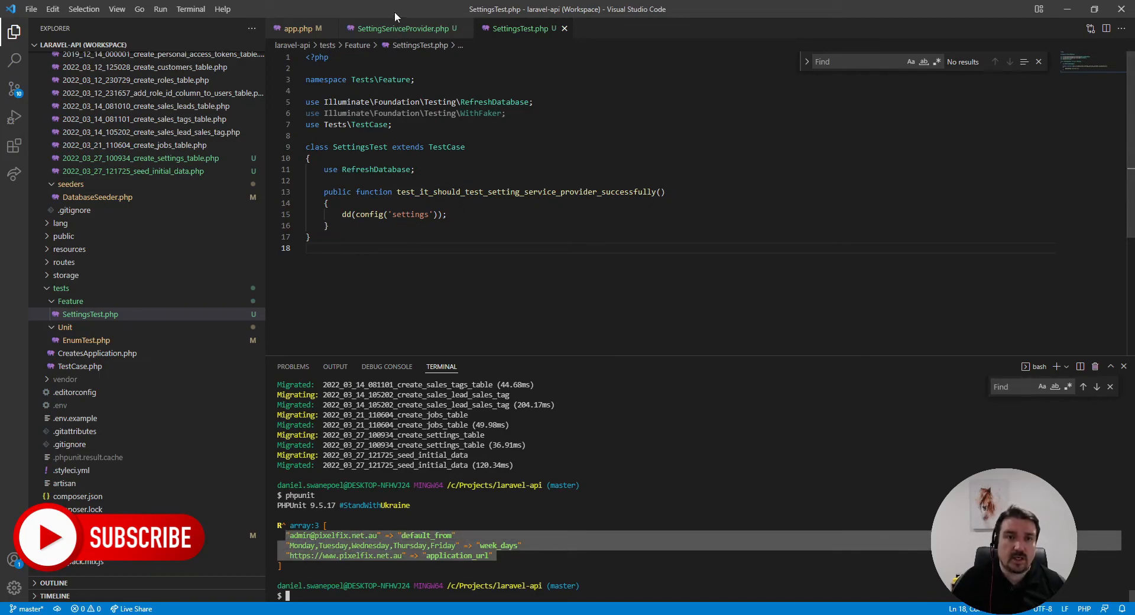
Swap pluck to ('value', 'key') and rerun phpunit, showing default_from, week_days, application_url as keys
{"action": "left_click", "coordinate": [402, 28]}
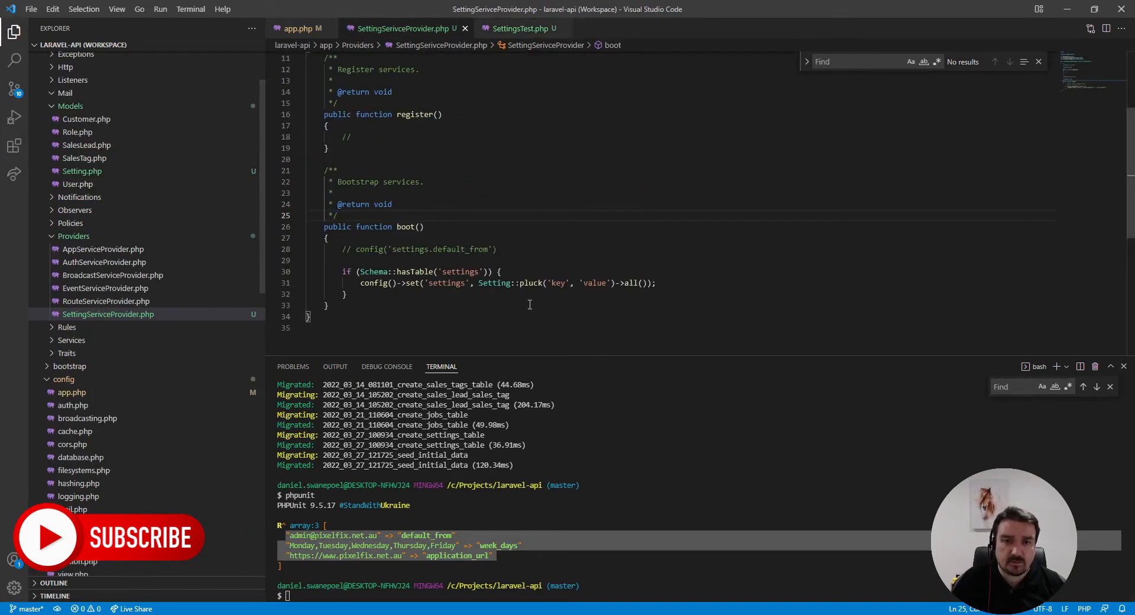
{"action": "double_click", "coordinate": [555, 282]}
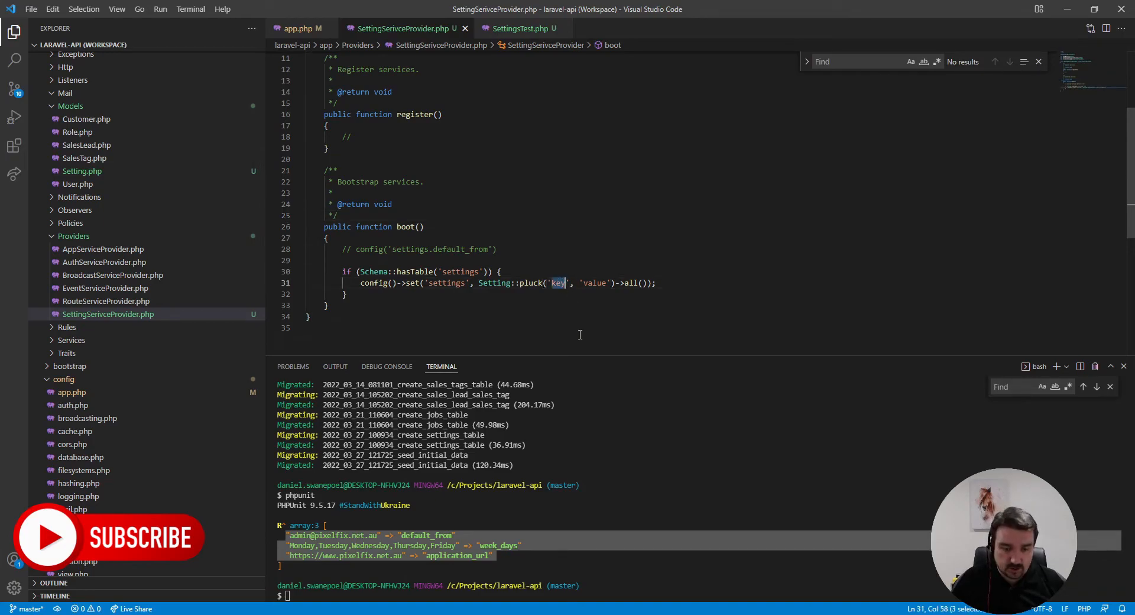
{"action": "key", "text": "Backspace"}
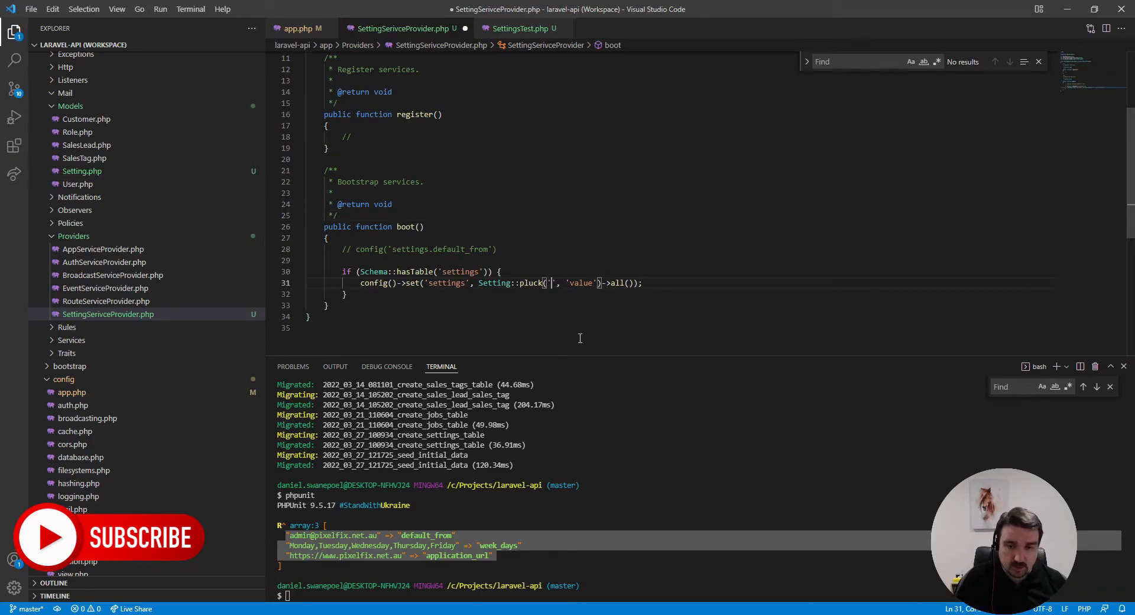
{"action": "type", "text": "value"}
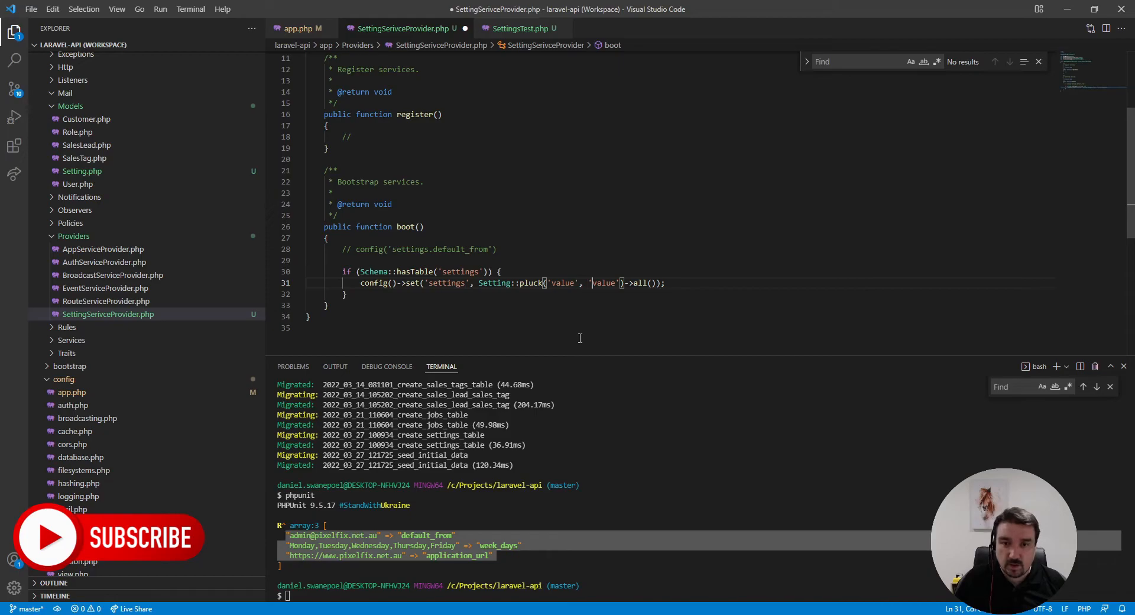
{"action": "type", "text": "key"}
{"action": "left_click", "coordinate": [701, 595]}
{"action": "type", "text": "phpunit"}
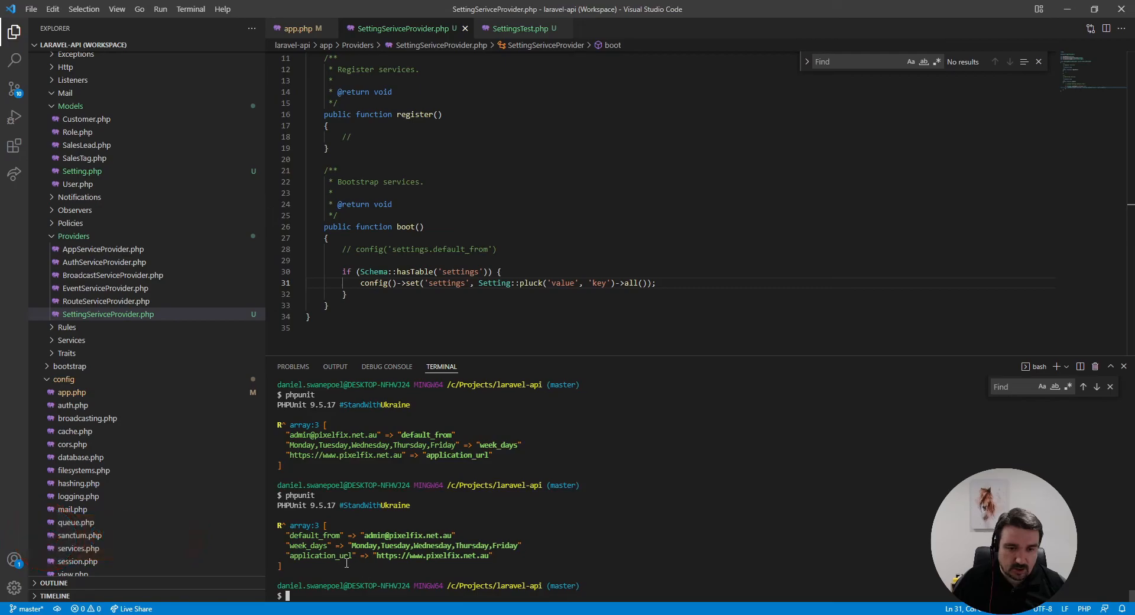
{"action": "double_click", "coordinate": [312, 536]}
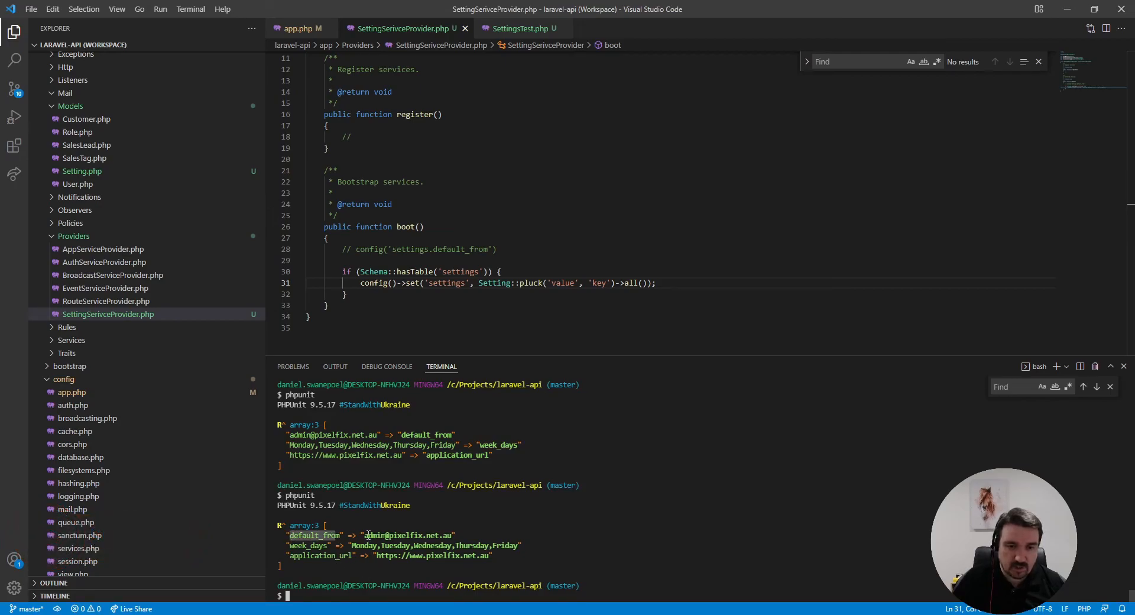